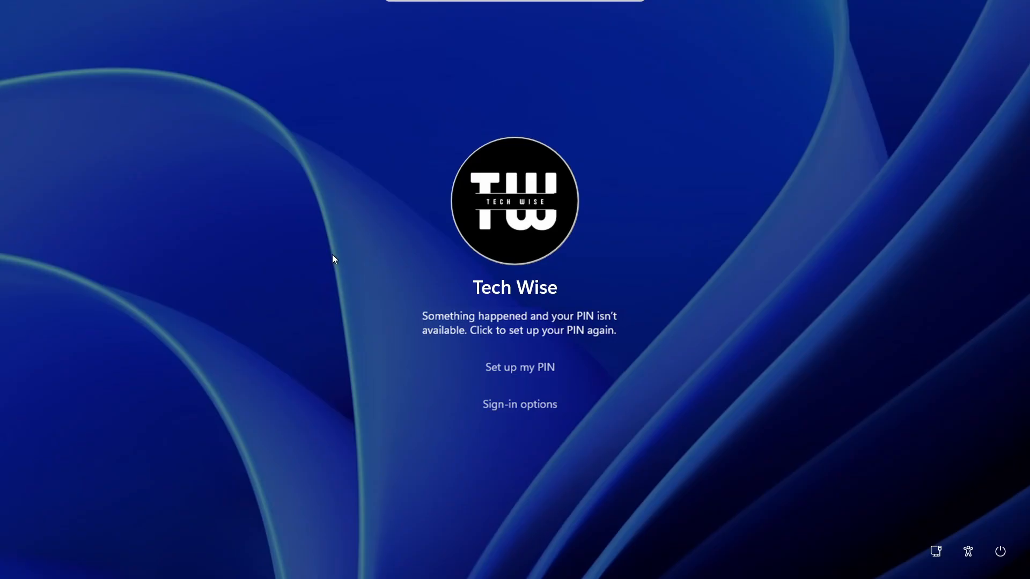
mouse_move(191, 436)
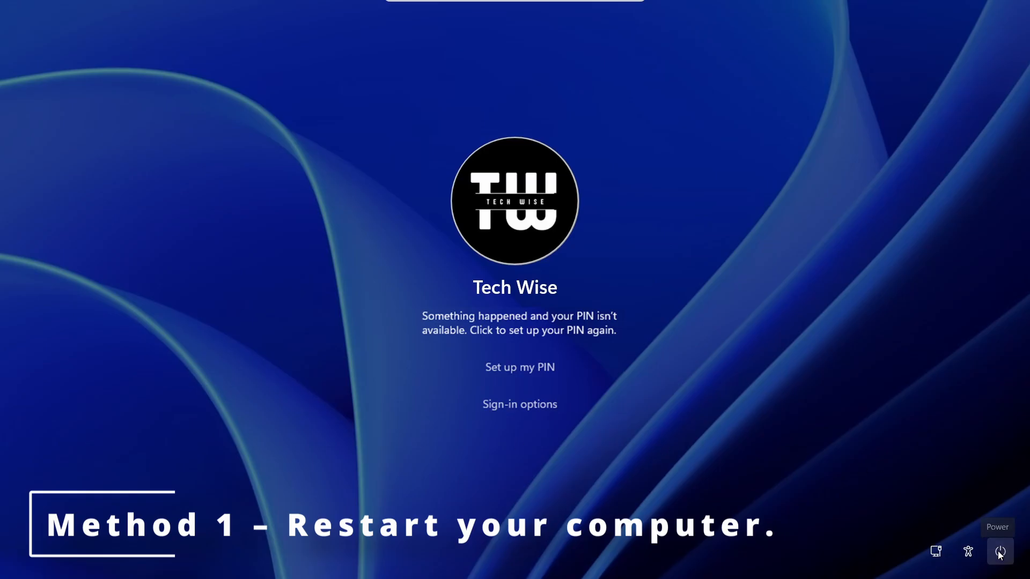
- Restart the computer from the lock screen's Power menu
click(999, 551)
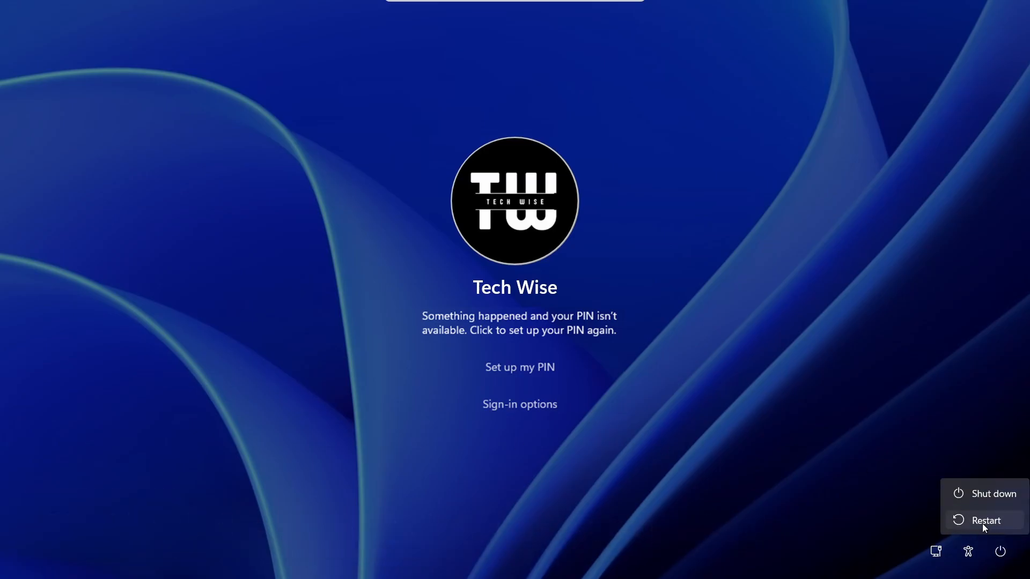
click(984, 520)
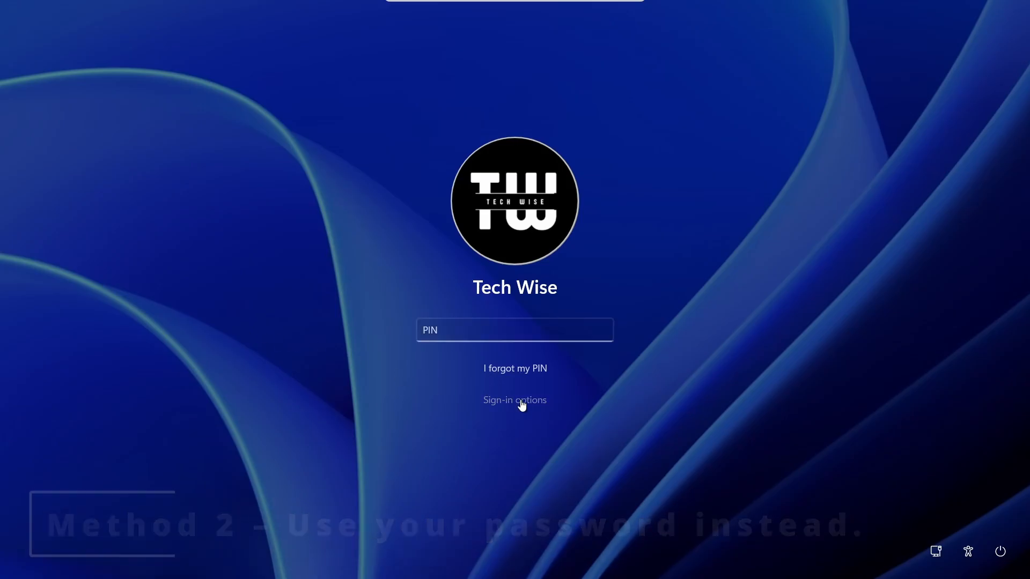
- Switch sign-in to the password option, enter the account password and sign in to the desktop
click(514, 399)
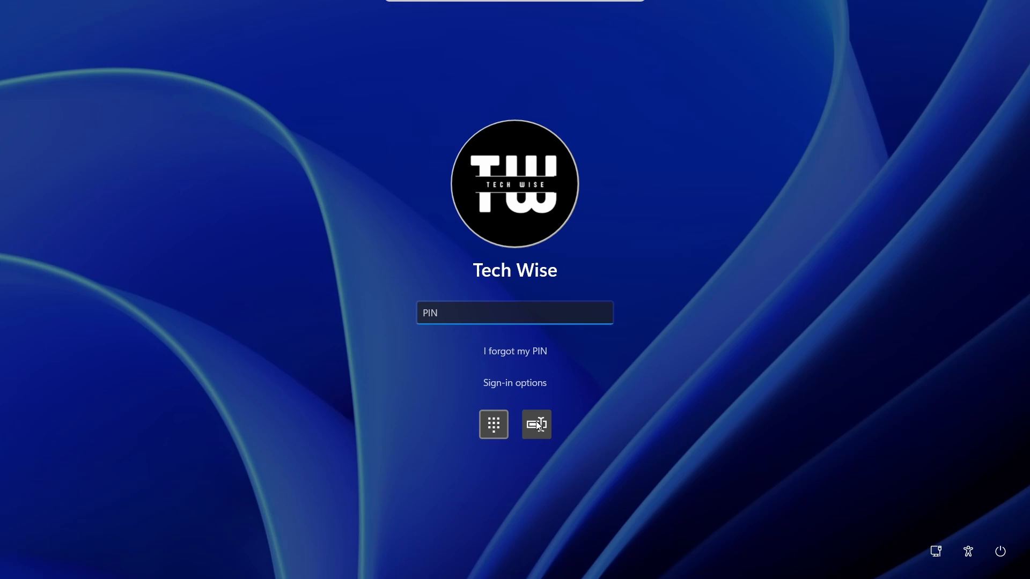
click(537, 424)
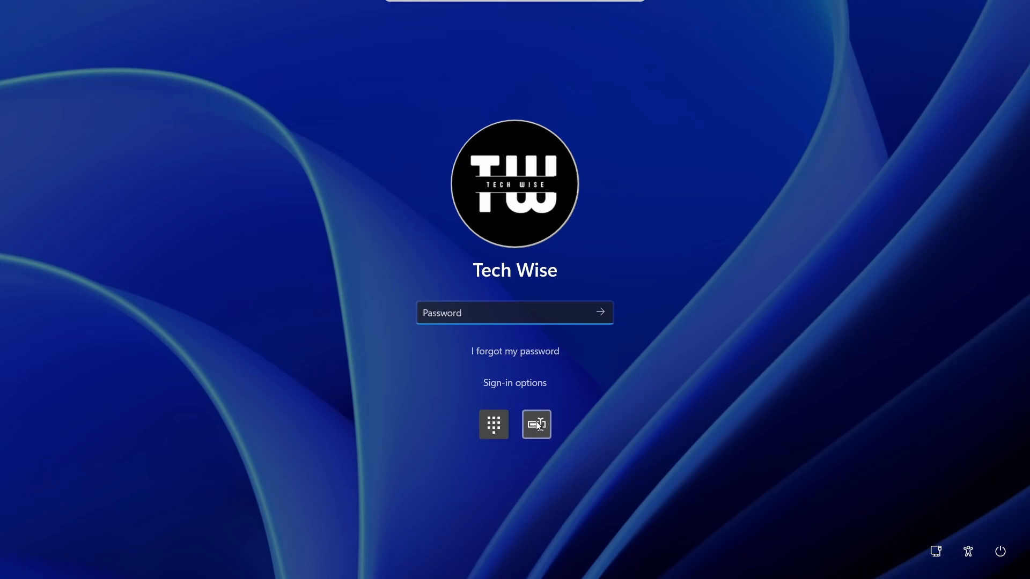
text(•)
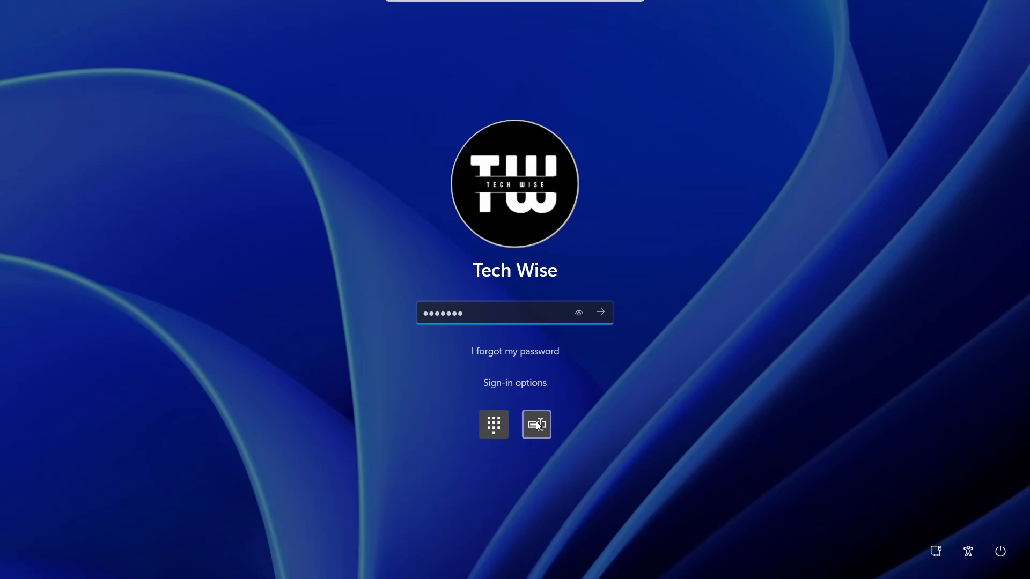
click(599, 313)
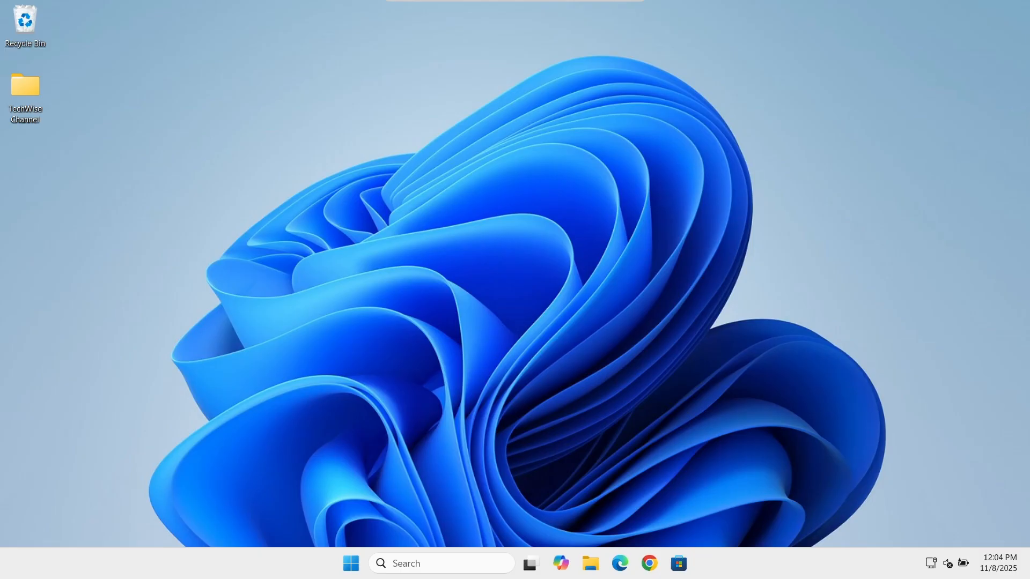
mouse_move(349, 540)
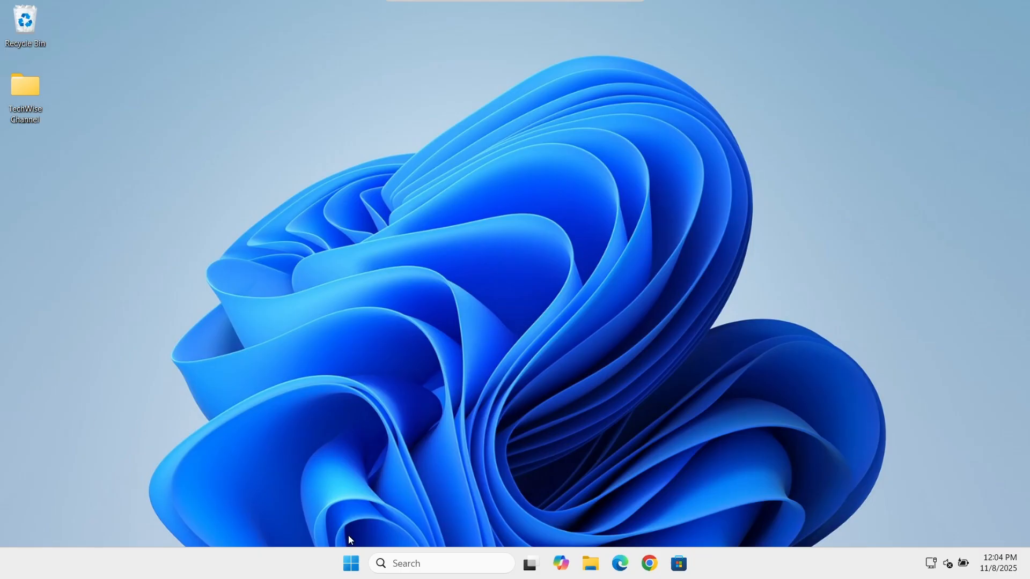
- Reach Settings > Accounts > Sign-in options and expand the PIN (Windows Hello) entry
right_click(350, 563)
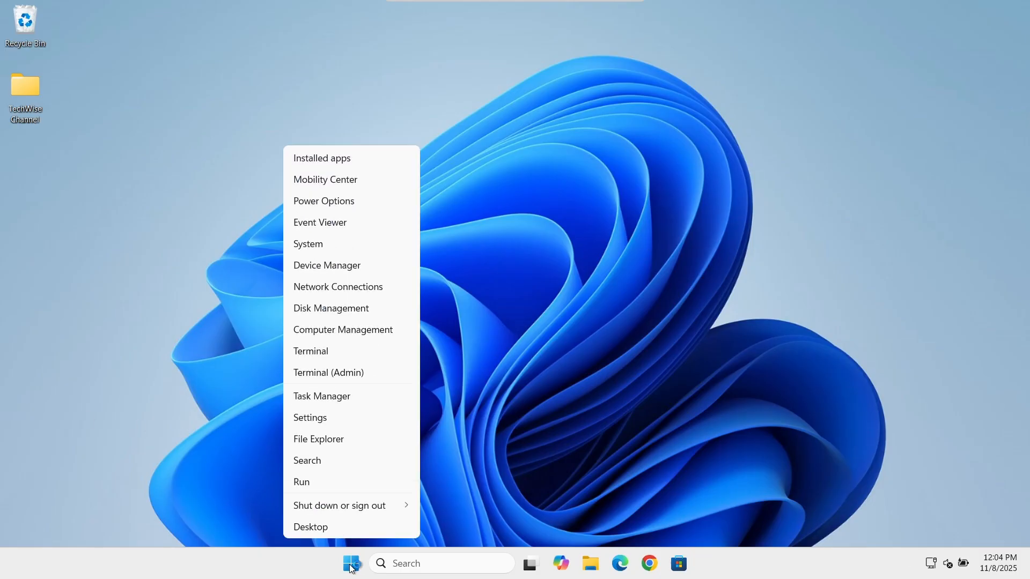
mouse_move(339, 438)
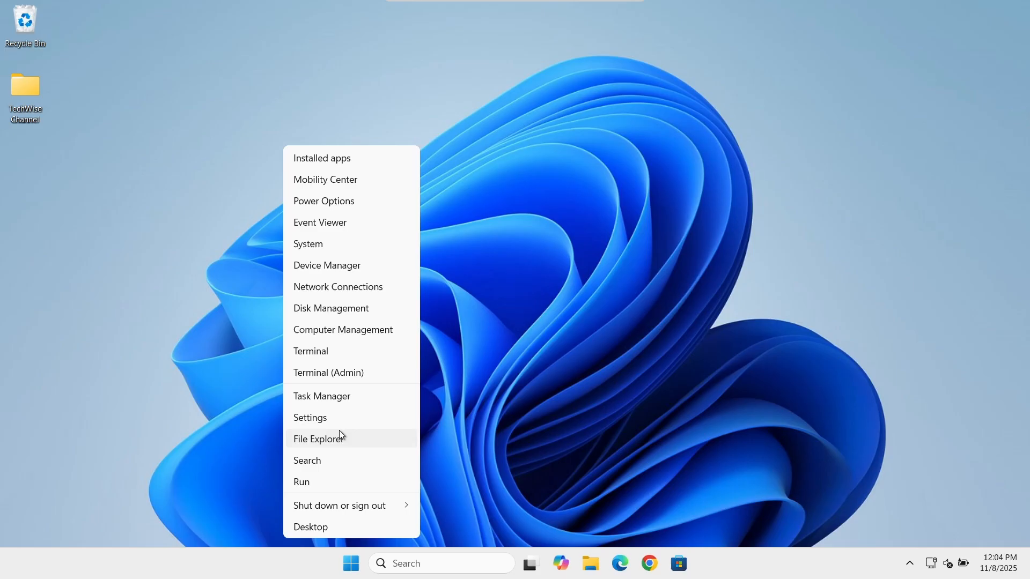
click(309, 417)
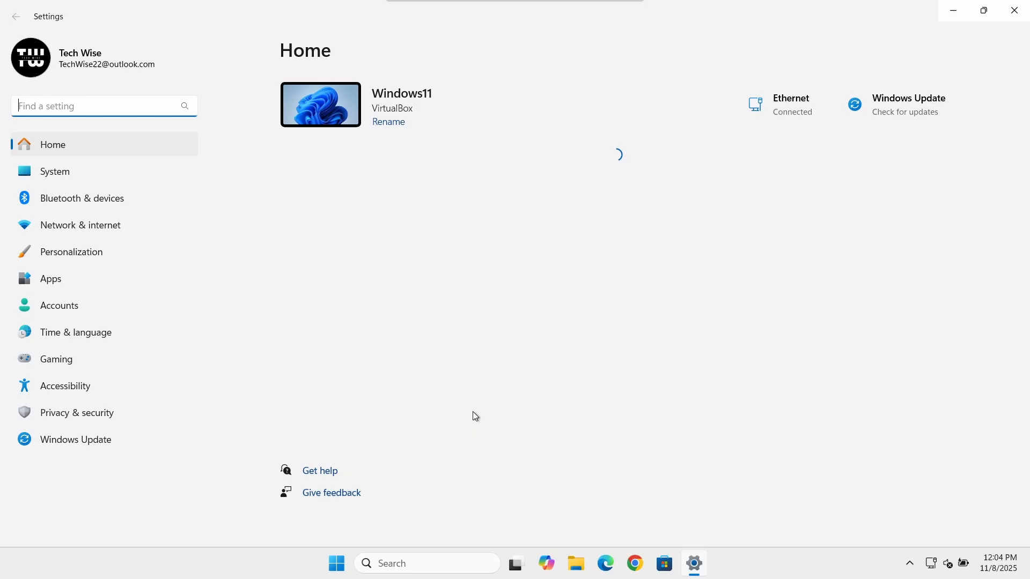
click(59, 306)
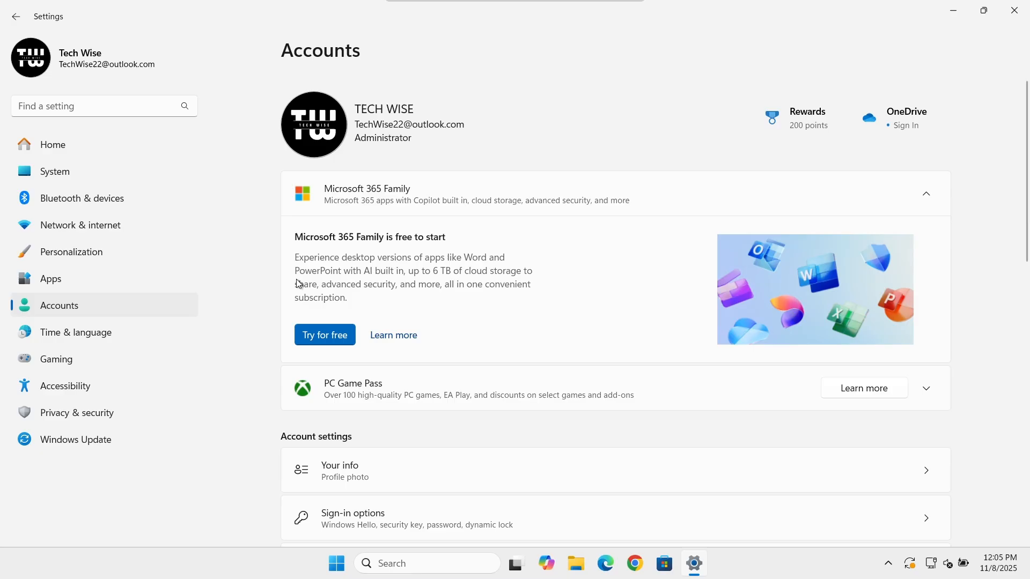
scroll(down, 3)
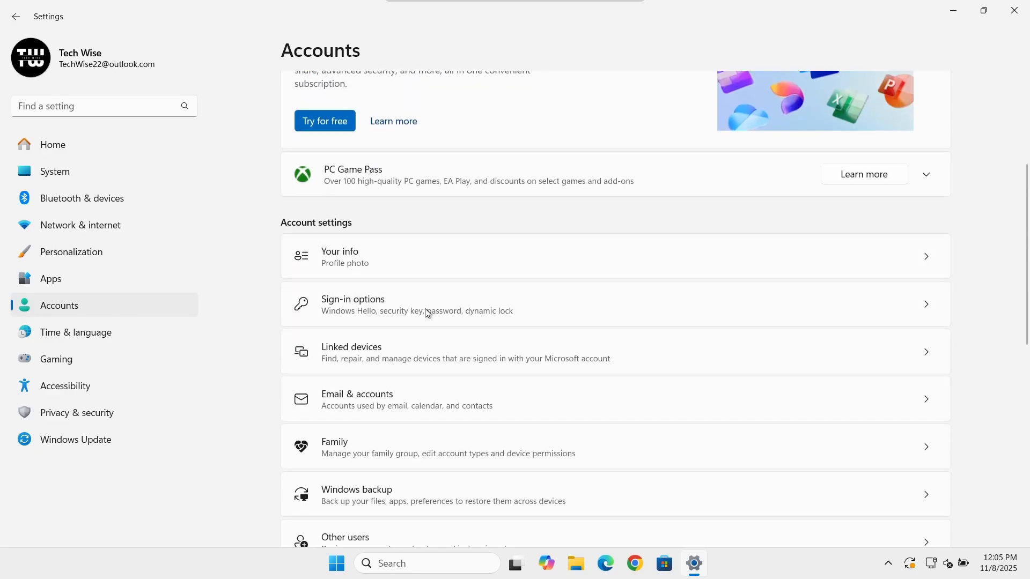
click(353, 303)
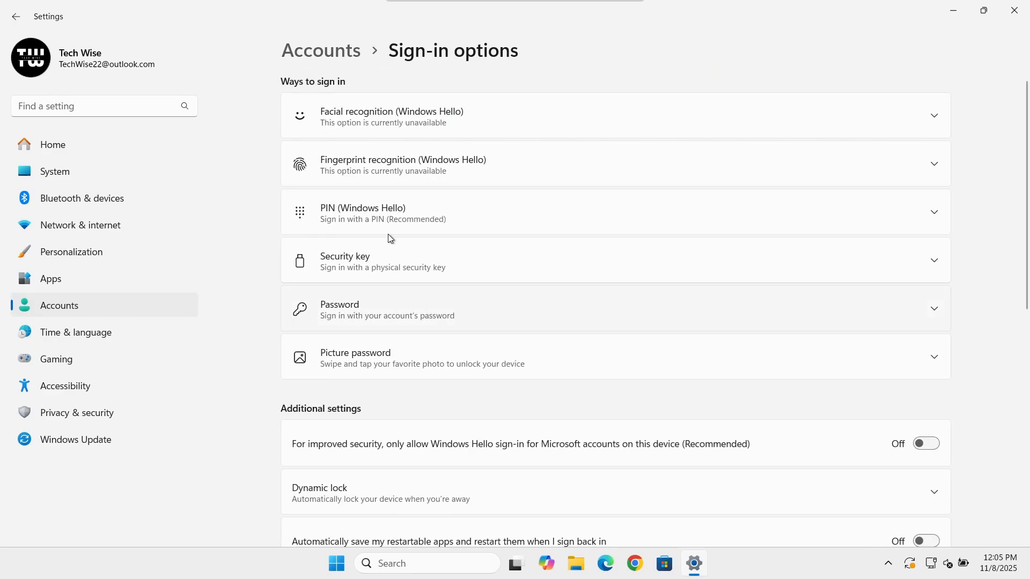
click(592, 213)
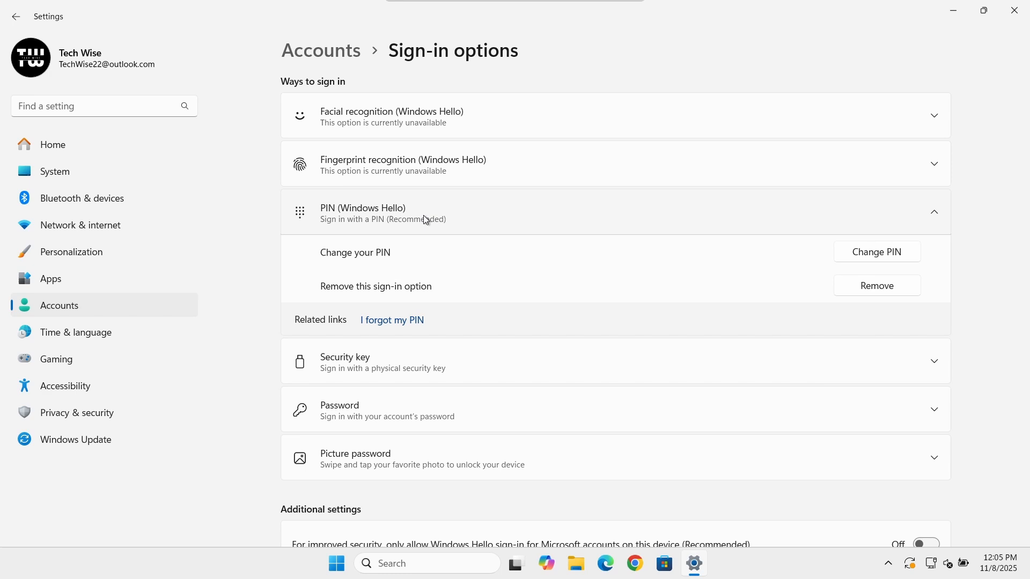
mouse_move(392, 320)
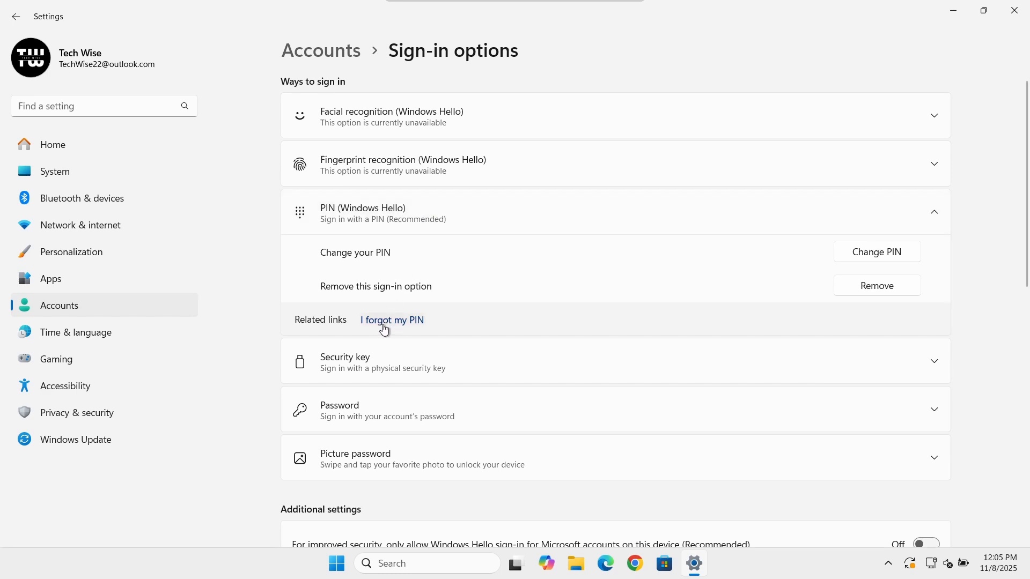
mouse_move(396, 327)
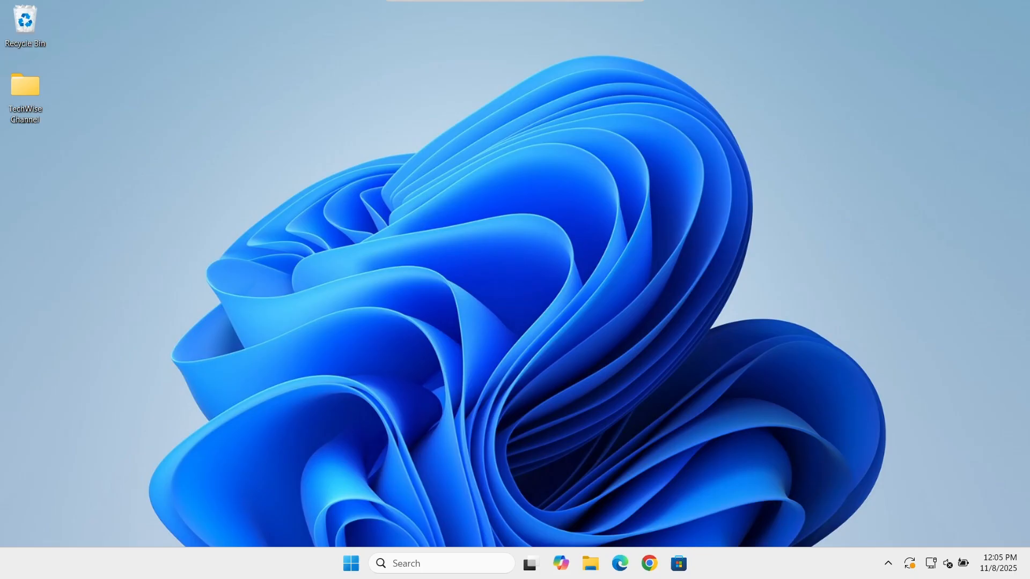
- Lock the computer with Win+L and Shift-restart into the recovery environment
key(Win+l)
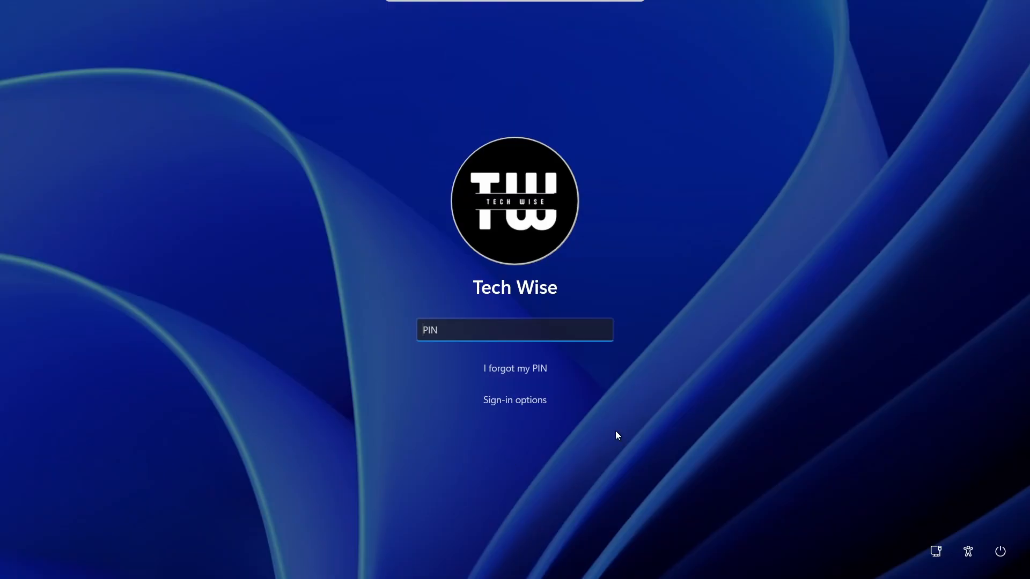
mouse_move(802, 458)
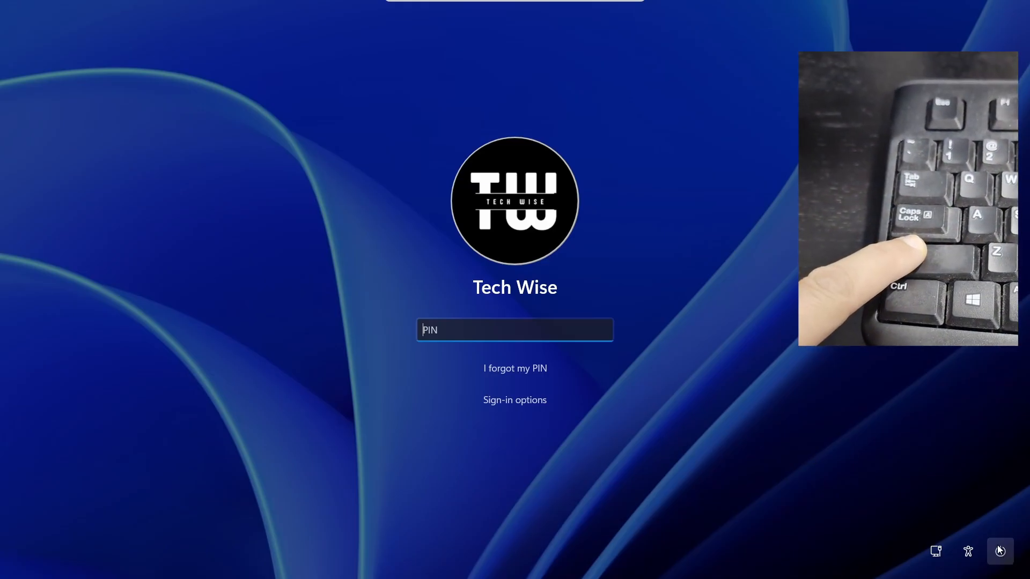
mouse_move(1000, 551)
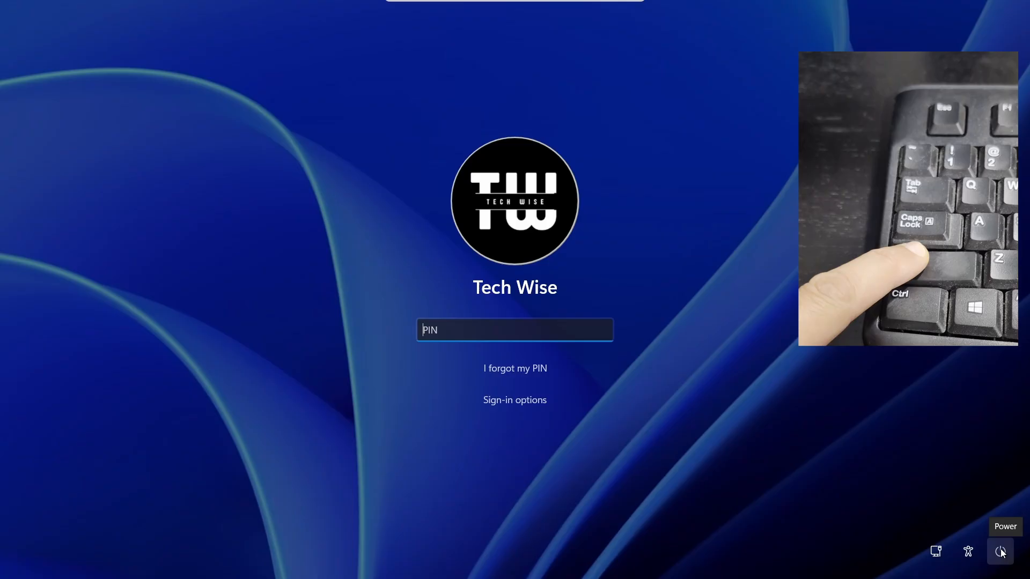
click(1001, 551)
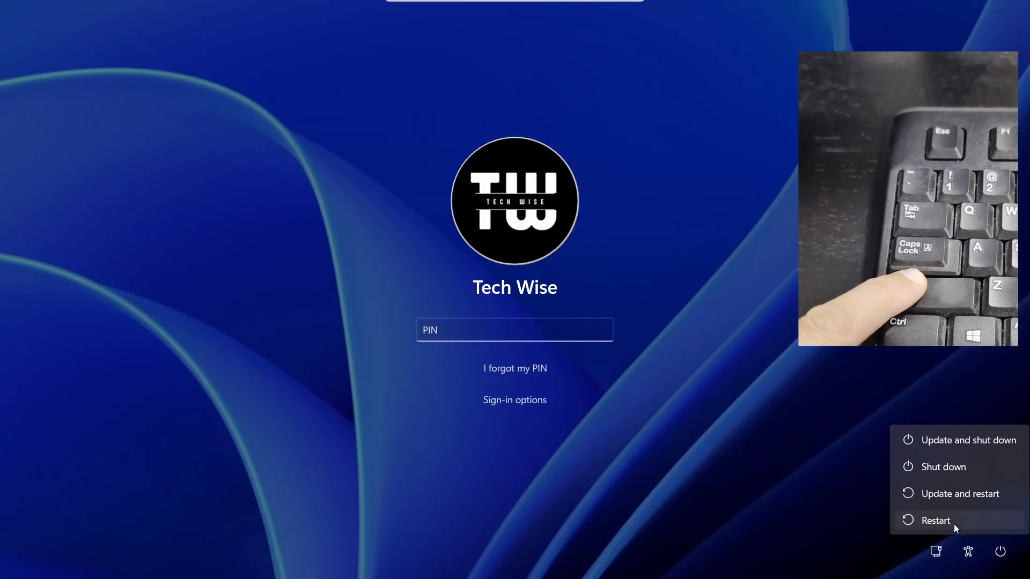
click(936, 520)
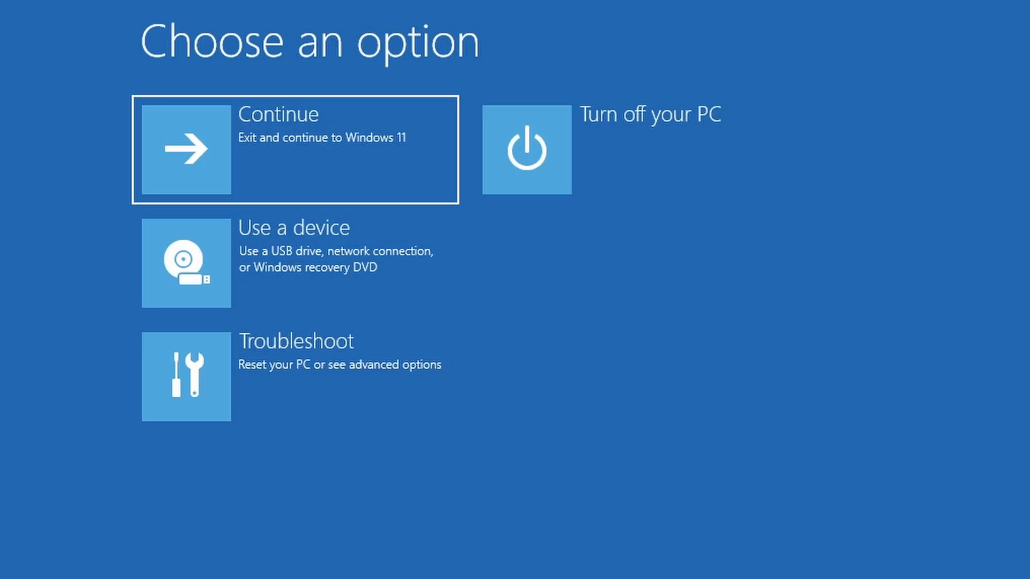
mouse_move(327, 383)
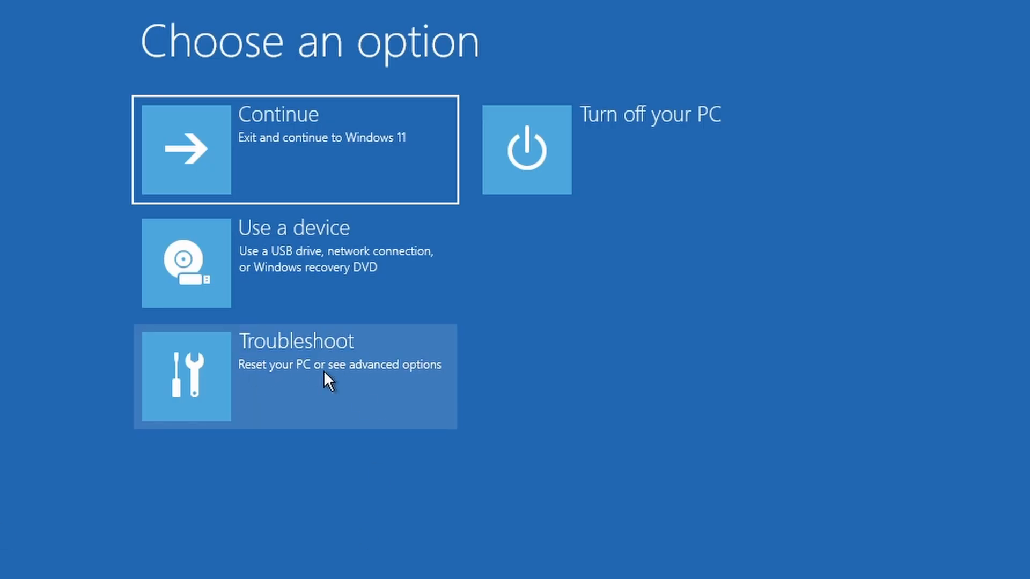
- Go through Troubleshoot and Advanced options to launch the recovery Command Prompt
click(295, 377)
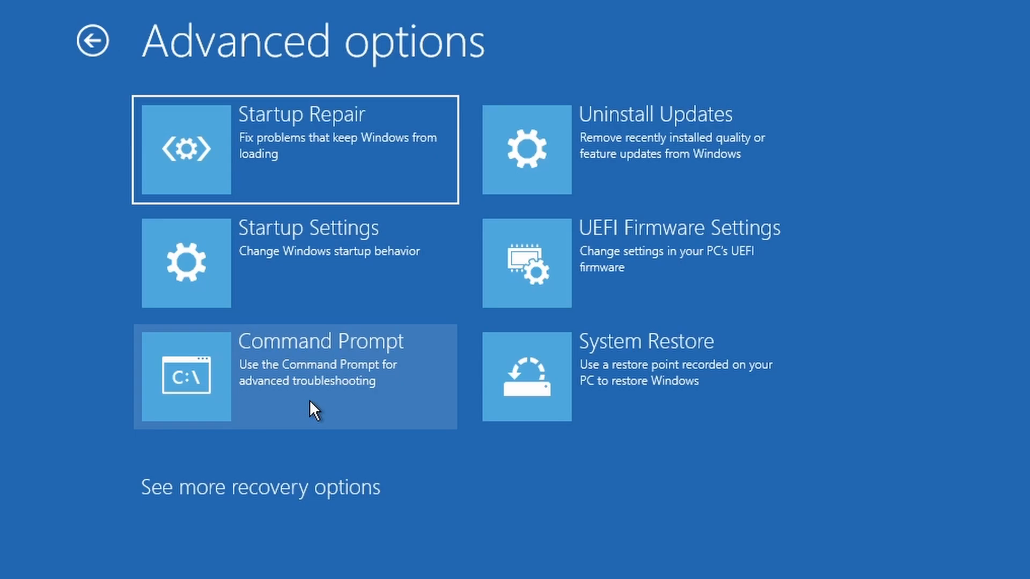
click(294, 377)
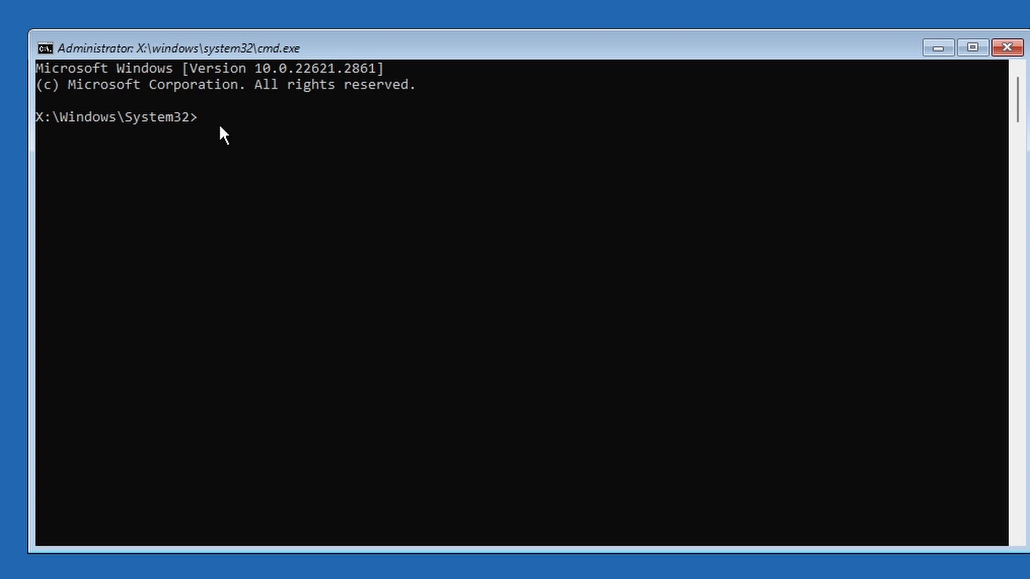
- Run rd /s /q C:\Windows\serviceProfiles\LocalService\AppData\Local\Microsoft\NGC to delete the stored PIN data
text(rd)
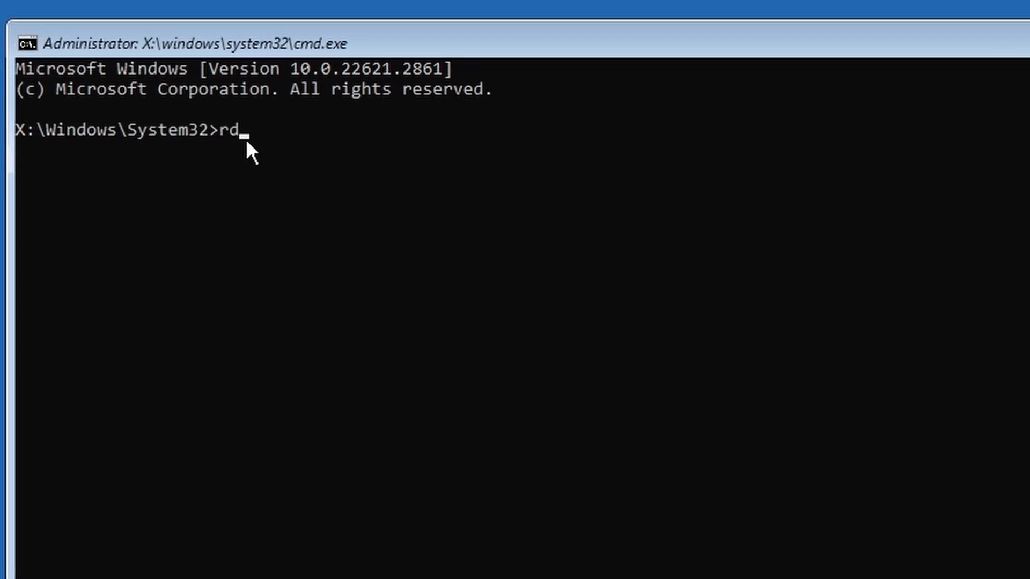
text(/)
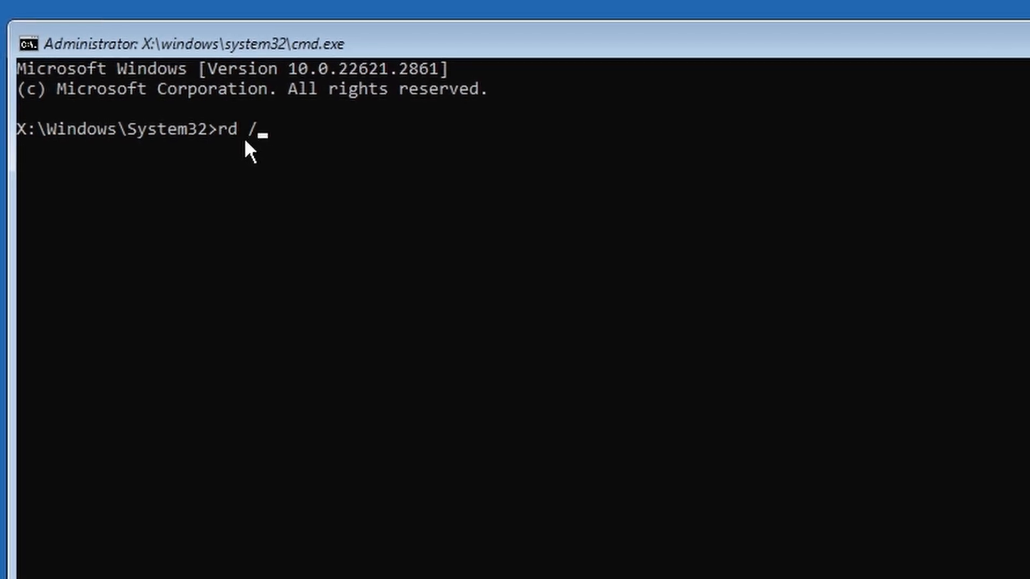
text(s)
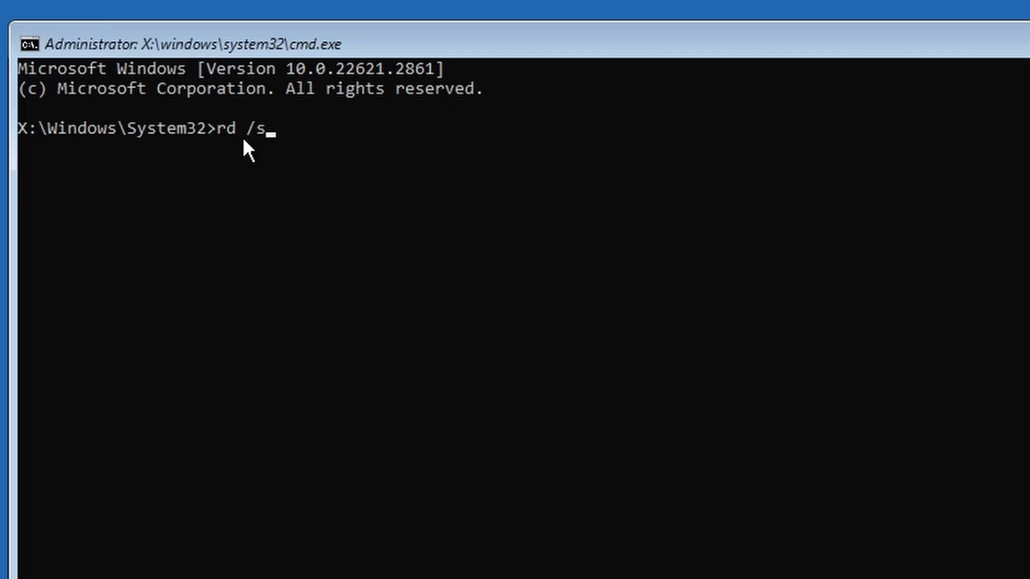
text(/q)
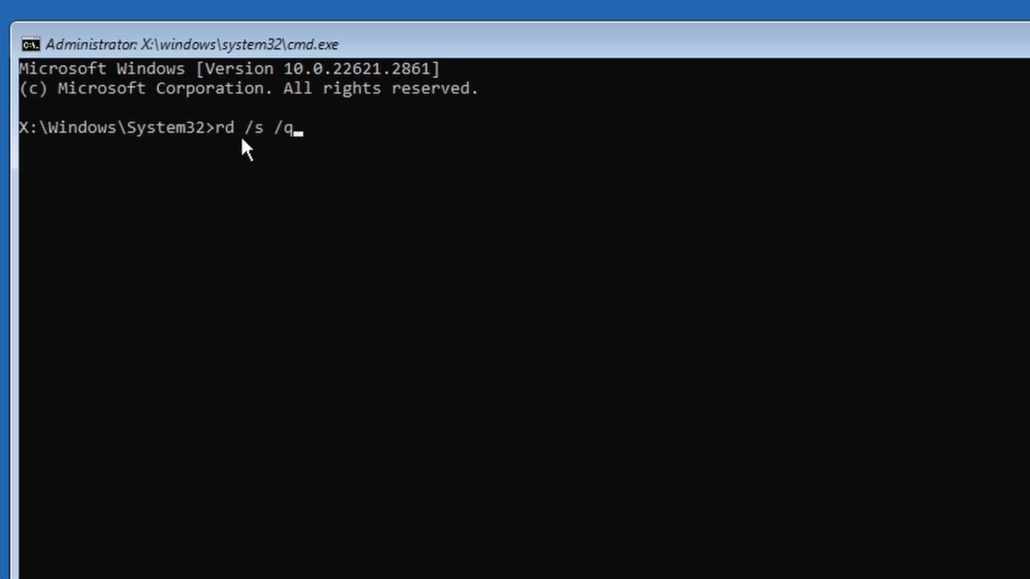
text(C)
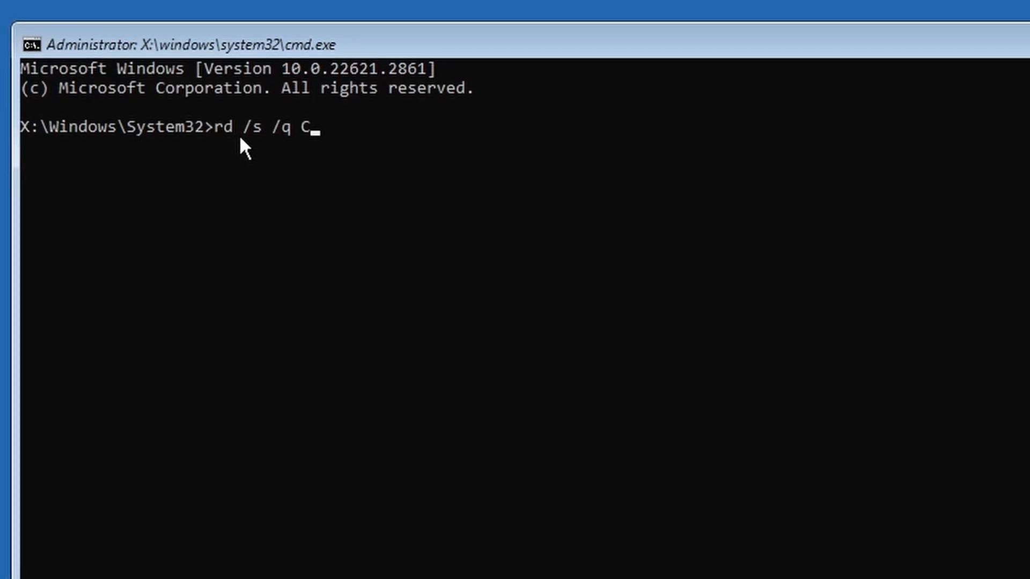
text(:\)
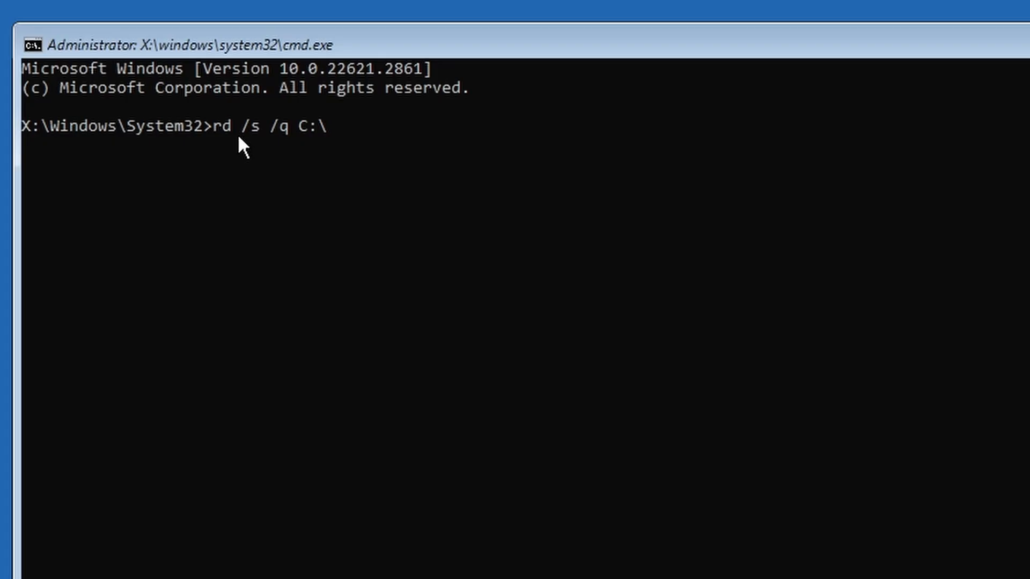
text(Windows\)
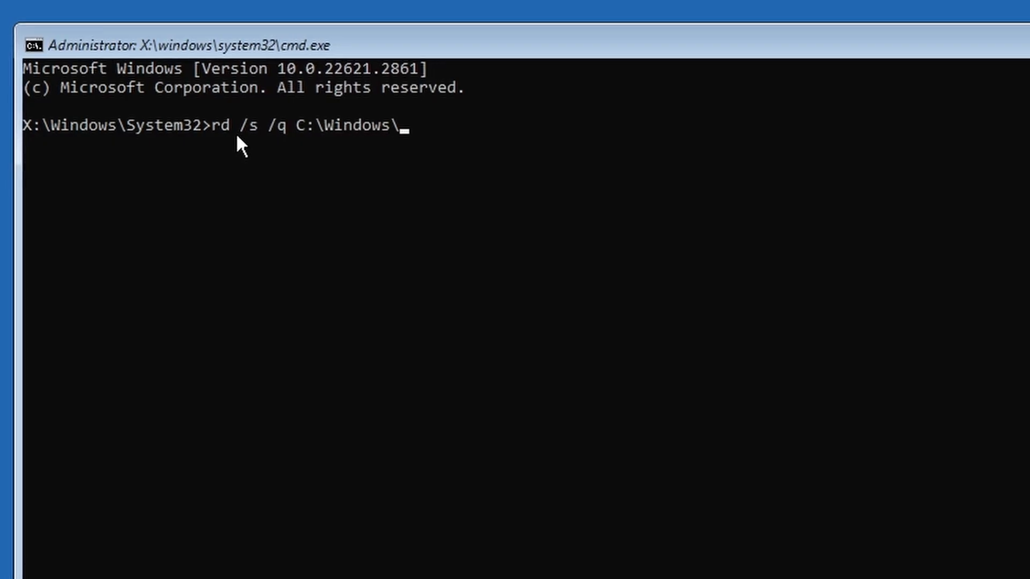
text(serviceP)
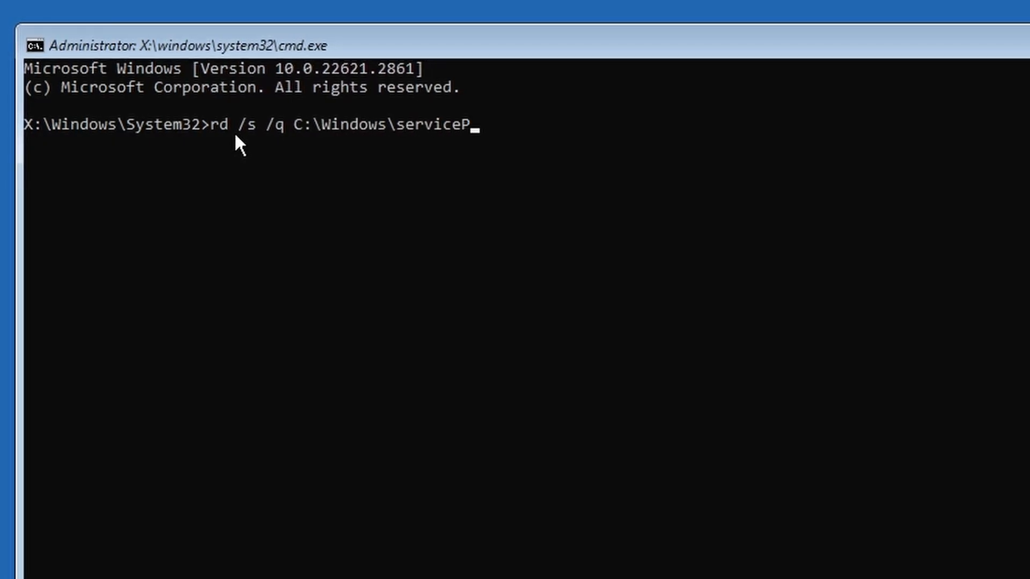
text(rofiles)
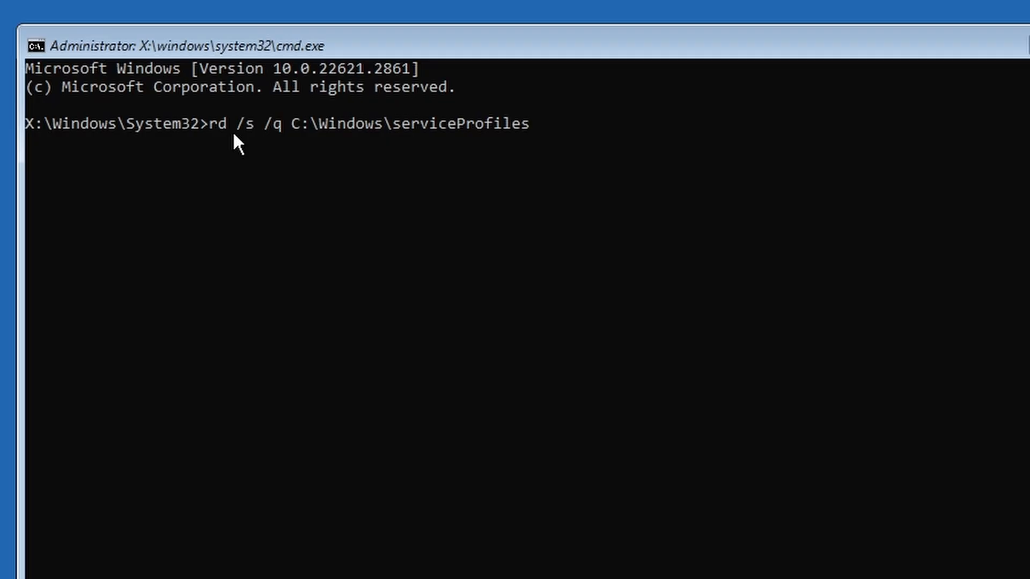
text(\Local)
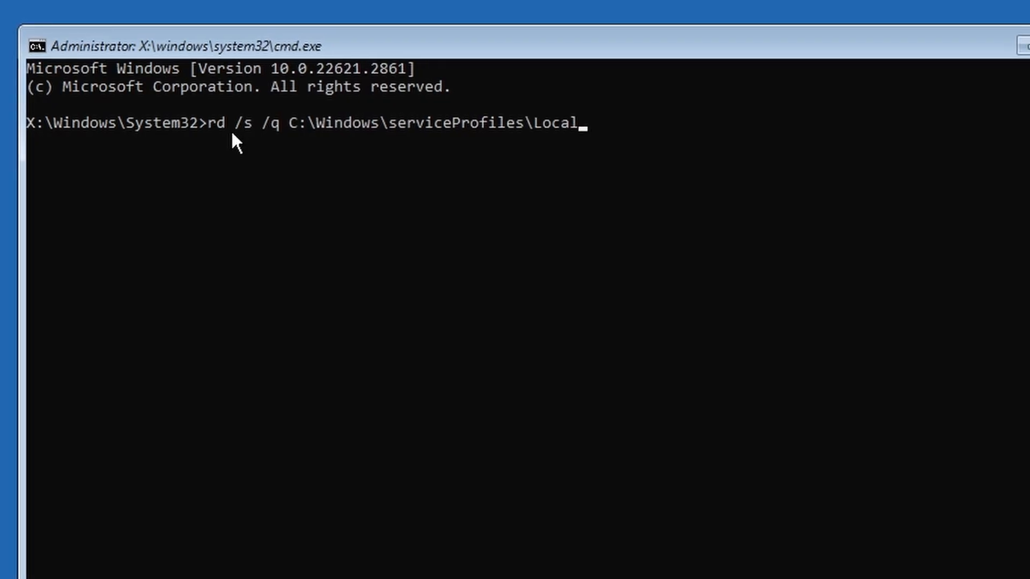
text(Service)
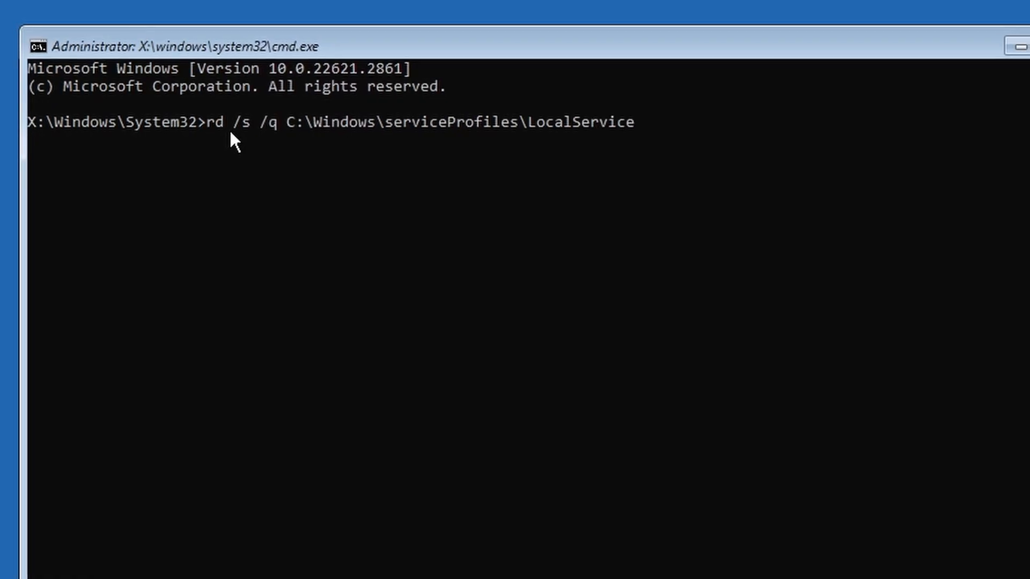
text(\AppD)
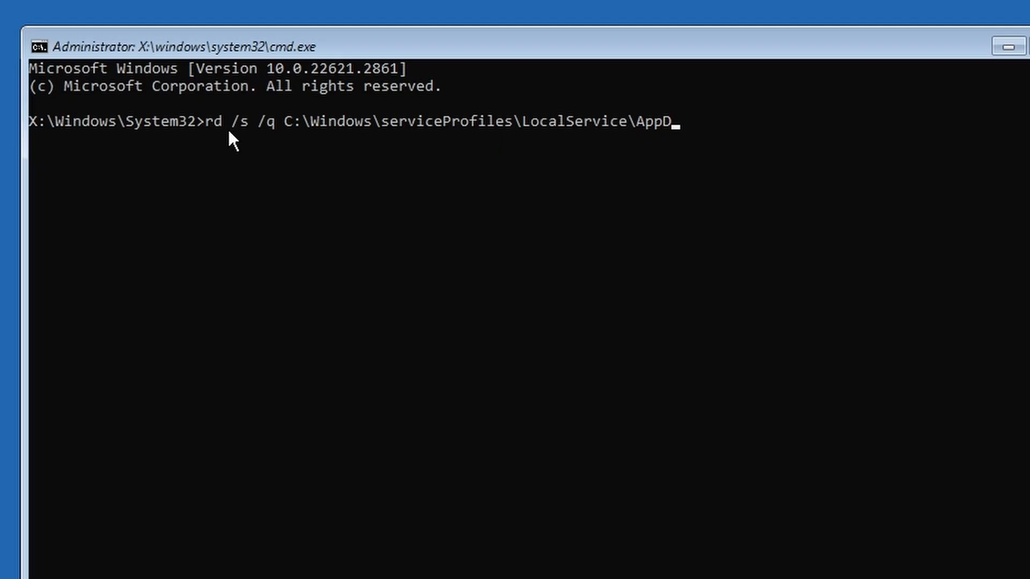
text(ata\Lo)
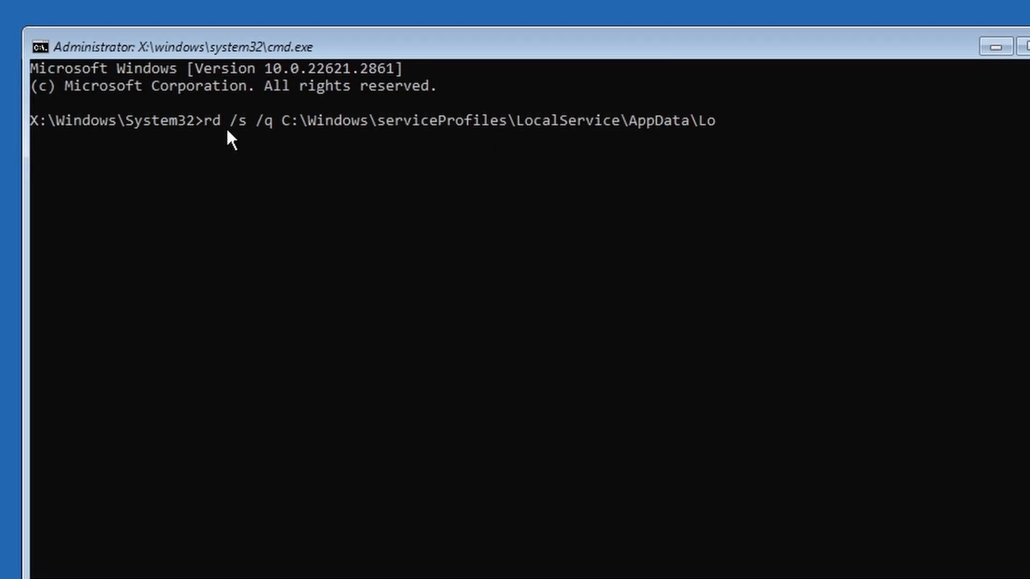
text(cal\Mi)
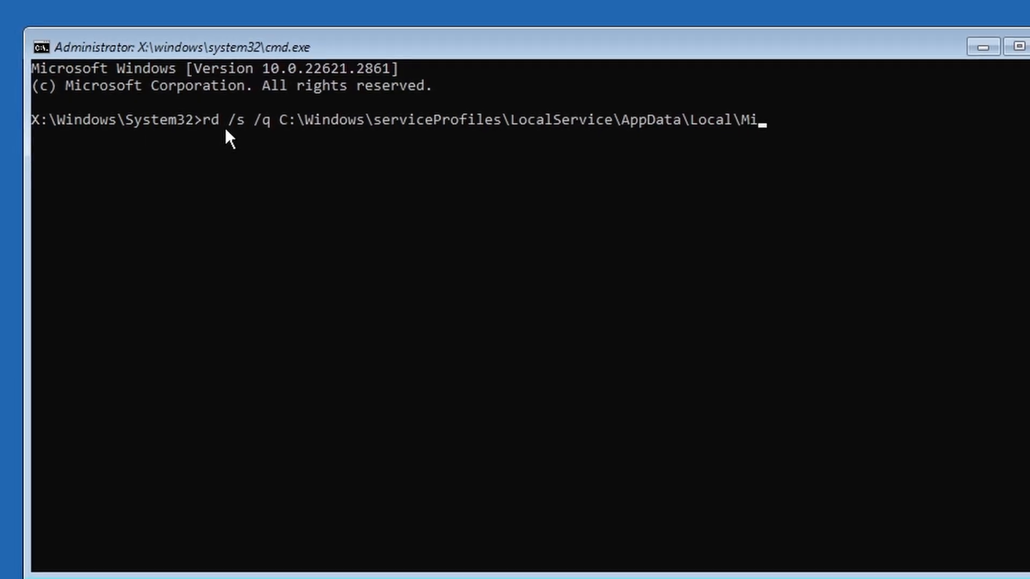
text(crosoft\)
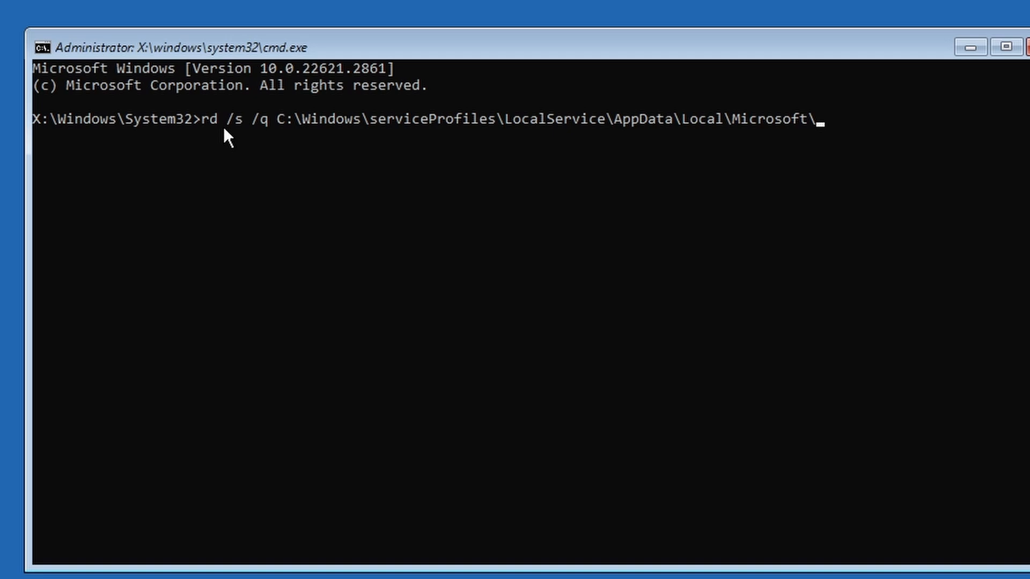
text(NGC)
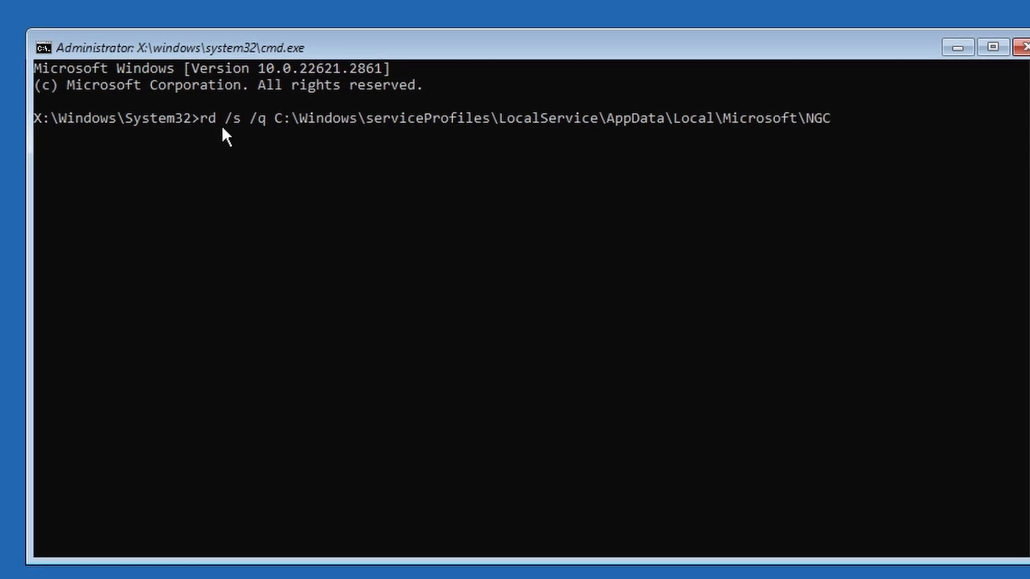
key(enter)
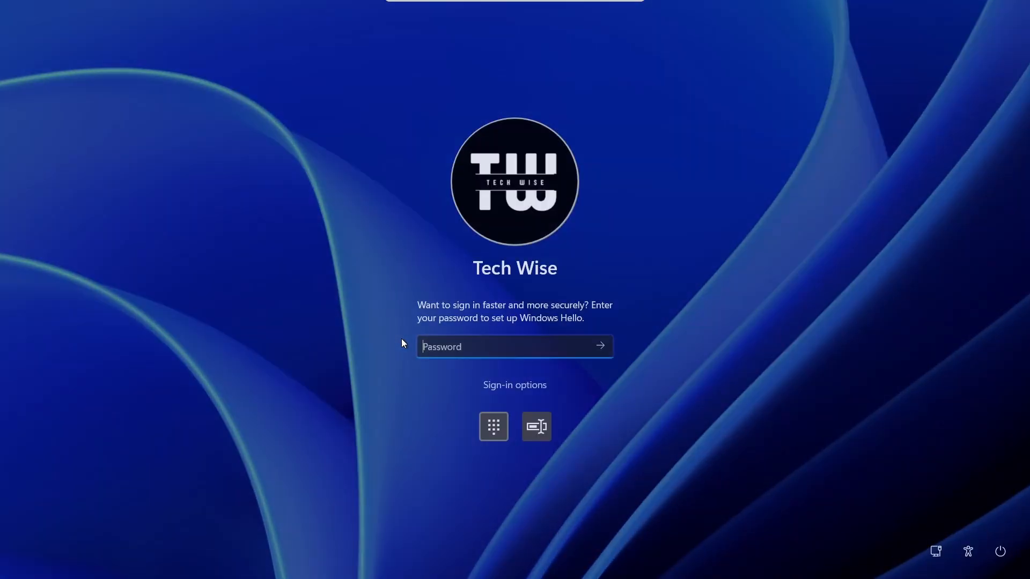
- Sign in with the account password, then create and confirm a new Windows Hello PIN
text(••)
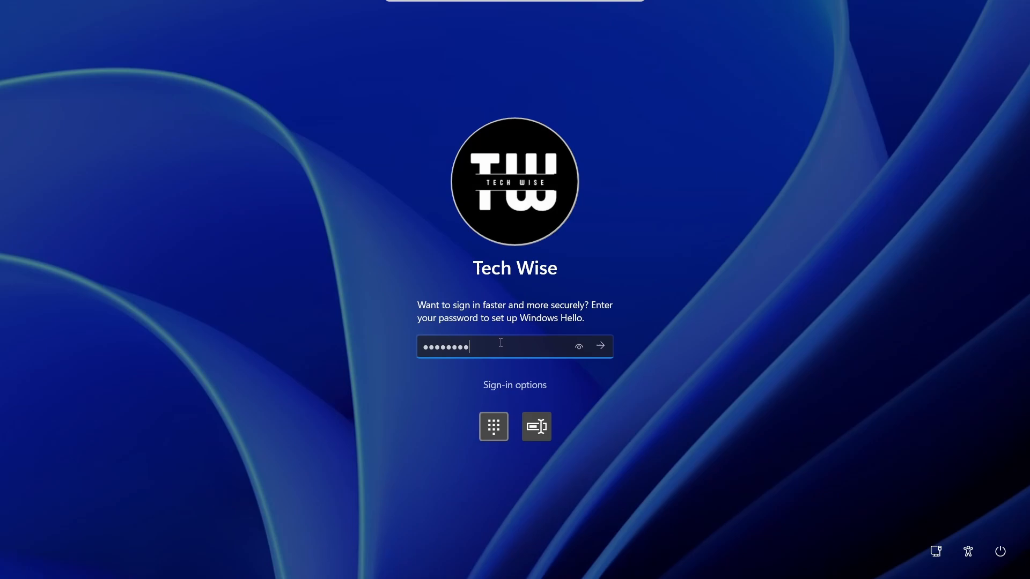
click(598, 346)
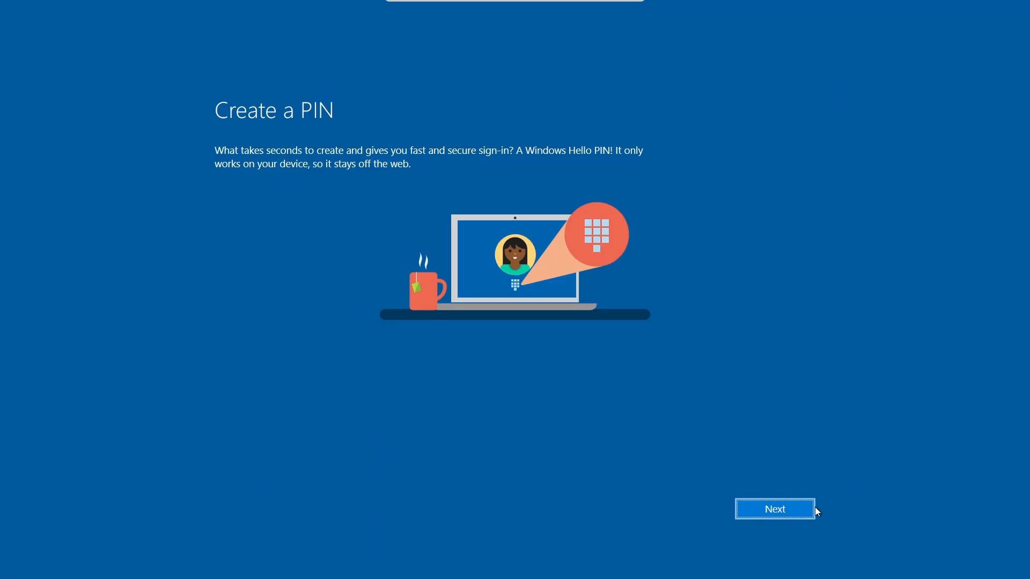
click(774, 509)
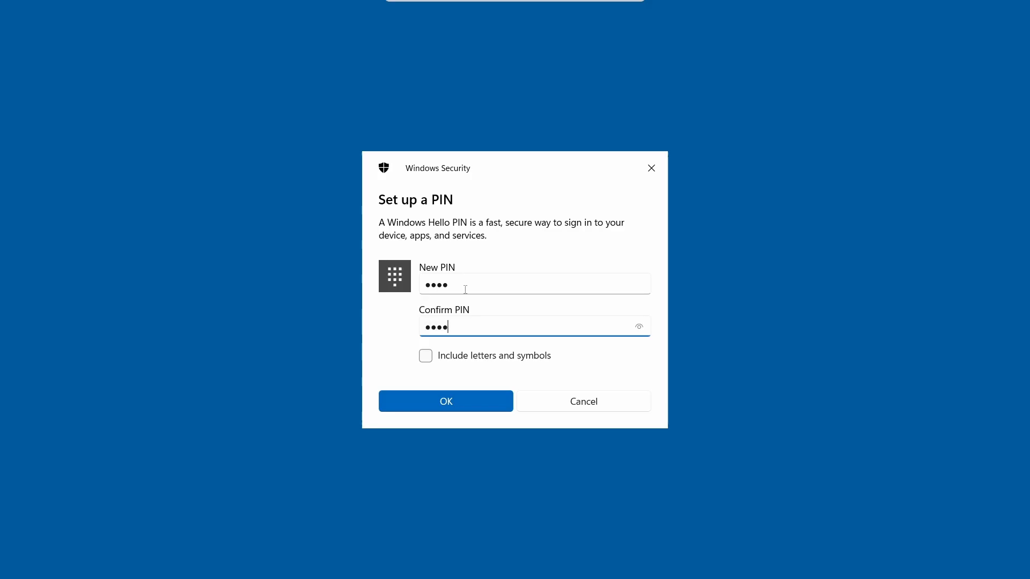
click(445, 401)
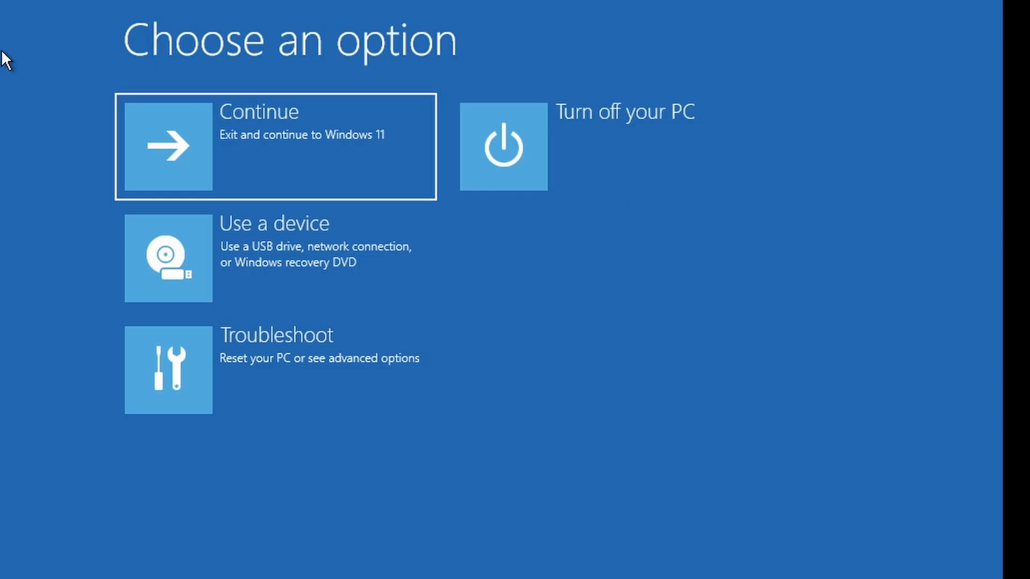
mouse_move(359, 504)
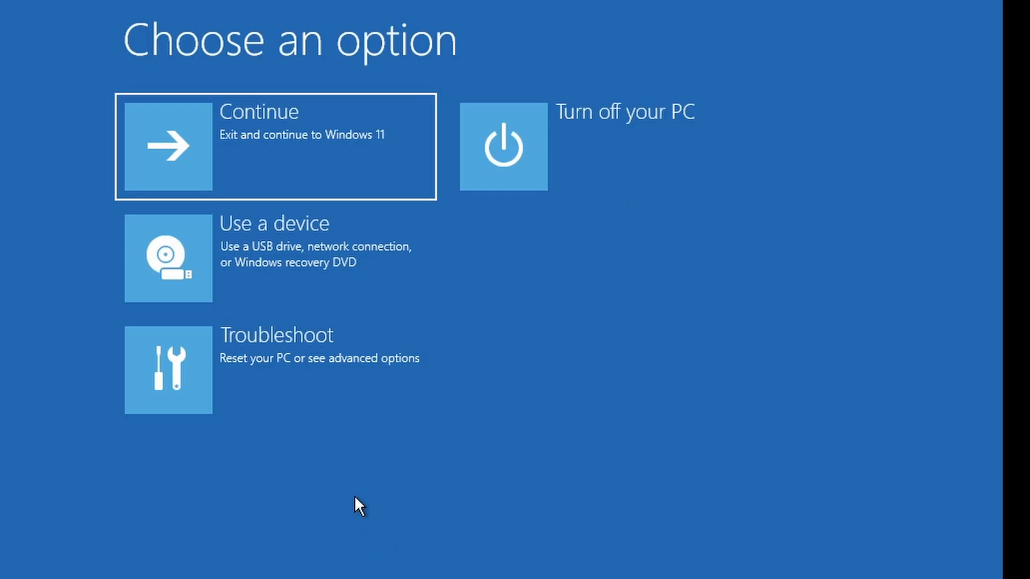
mouse_move(328, 486)
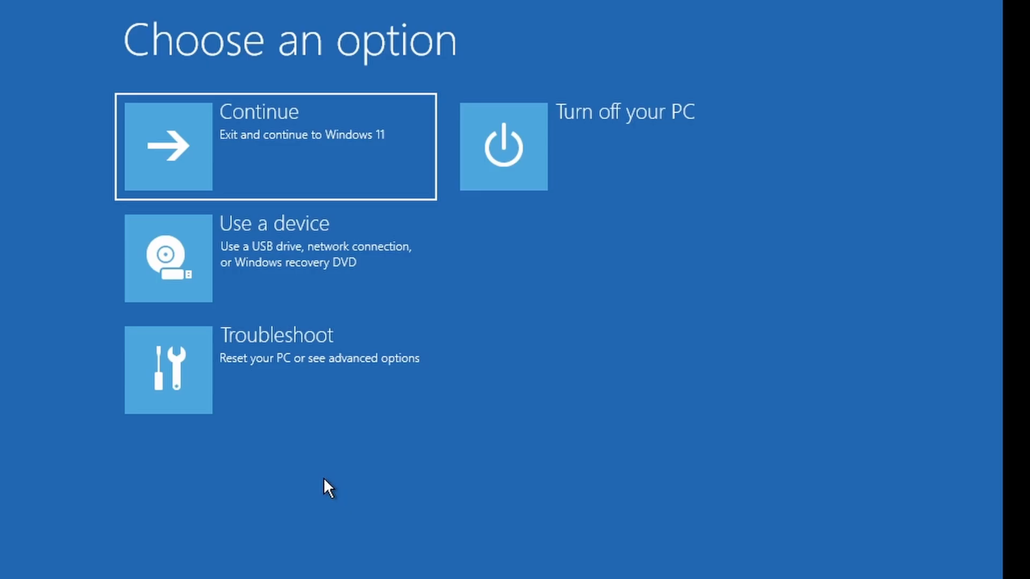
- From Troubleshoot's recovery Command Prompt, run sfc /scannow to repair corrupt system files
click(167, 369)
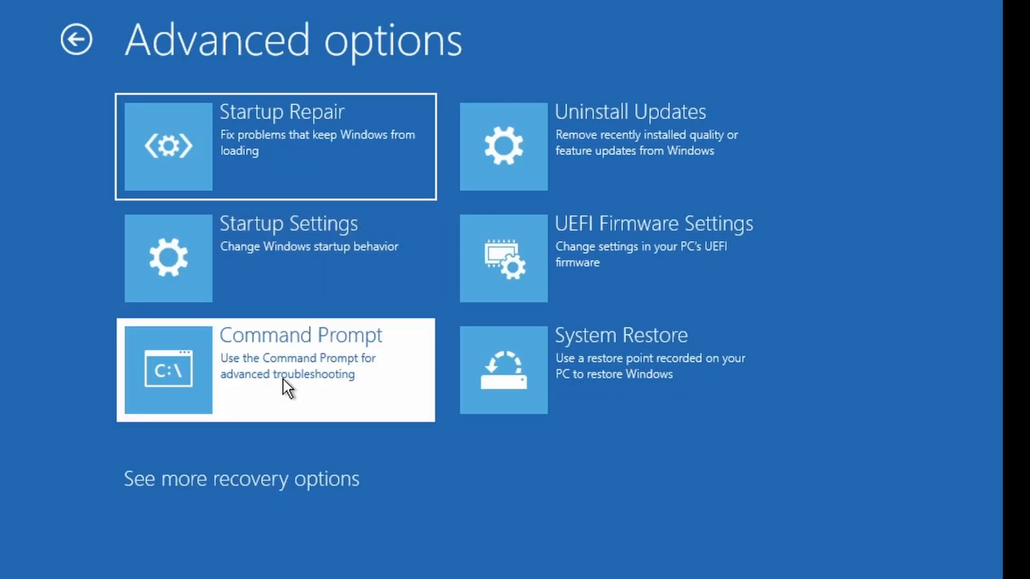
click(274, 369)
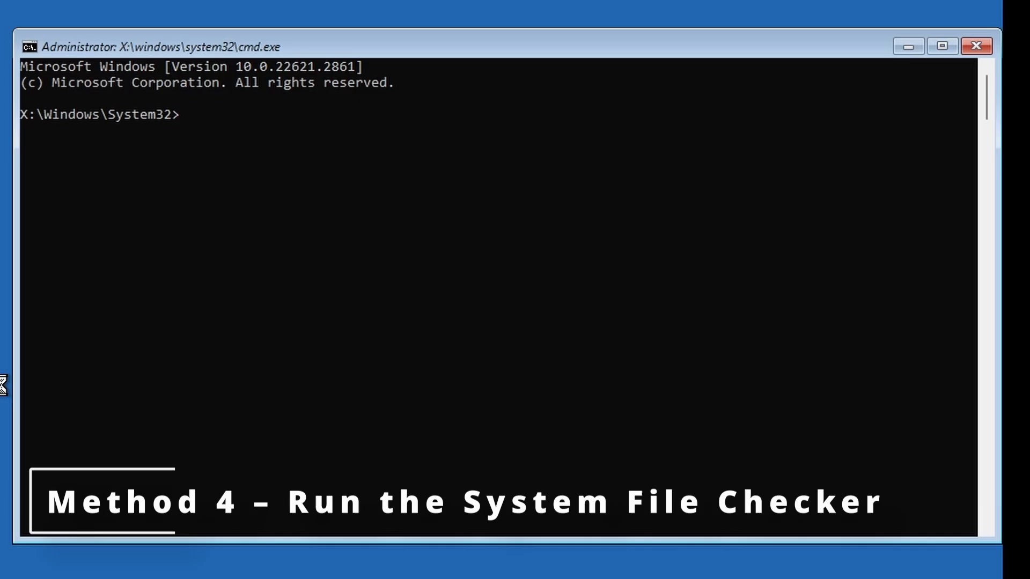
text(sfc)
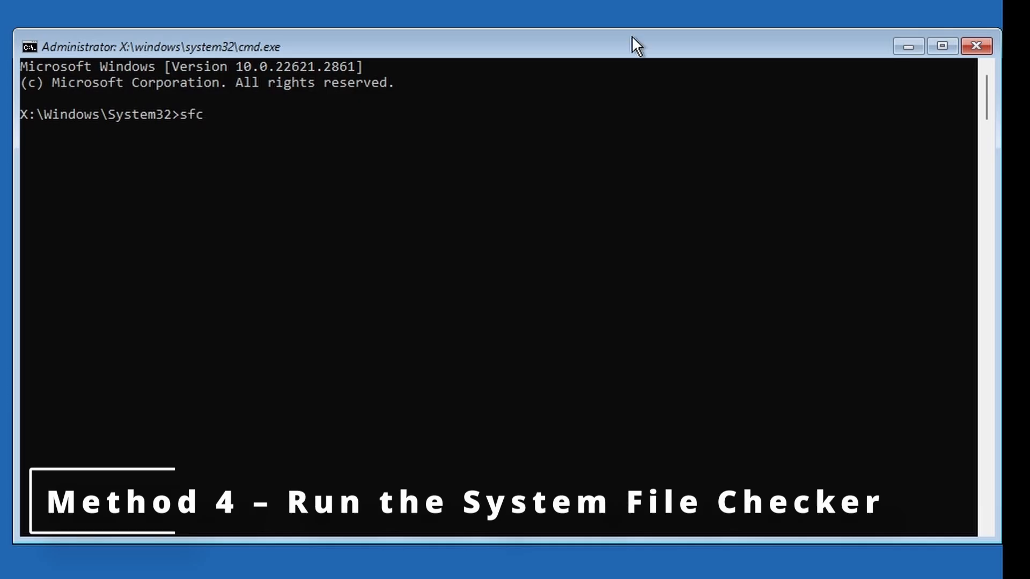
text(/scann)
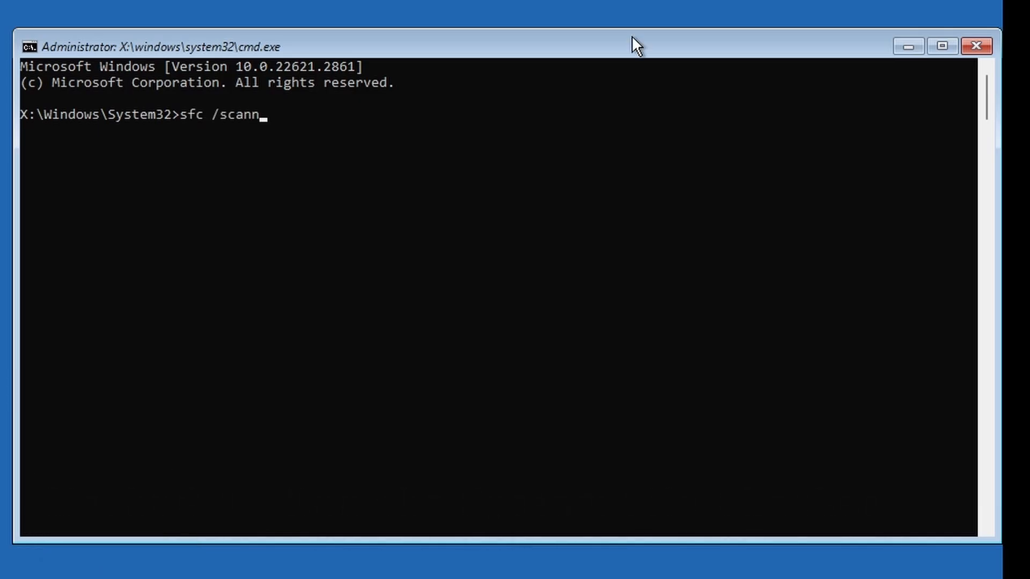
text(ow)
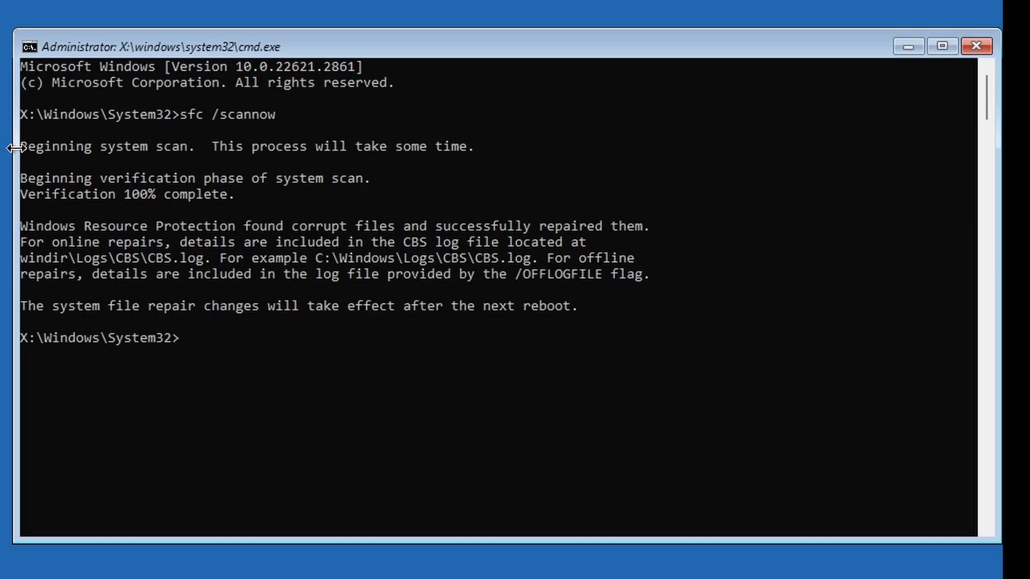
mouse_move(892, 85)
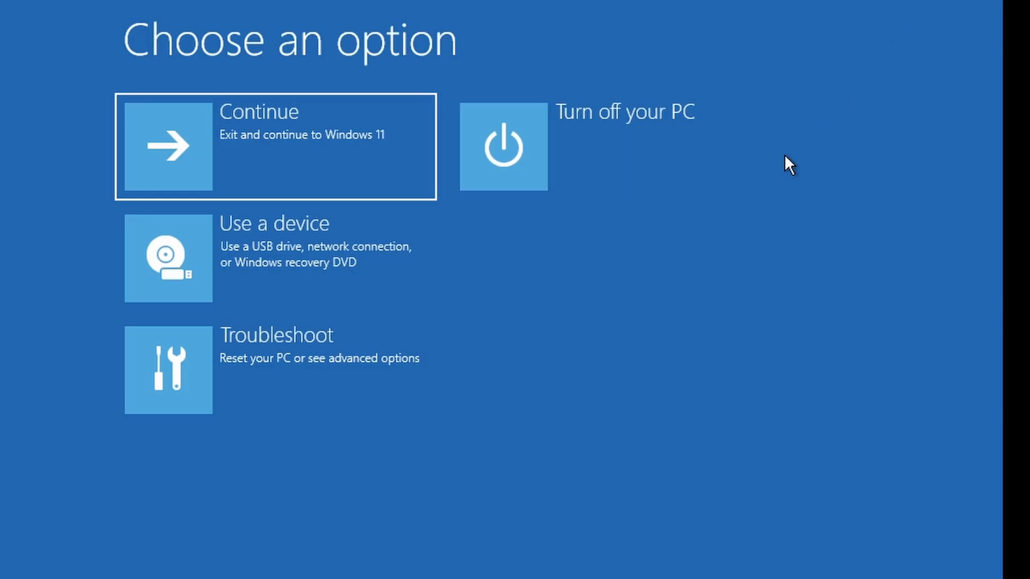
- Run reg add on HKLM\...\PasswordLess\Device setting DevicePasswordLess REG_DWORD to 0, confirming it succeeded
click(168, 370)
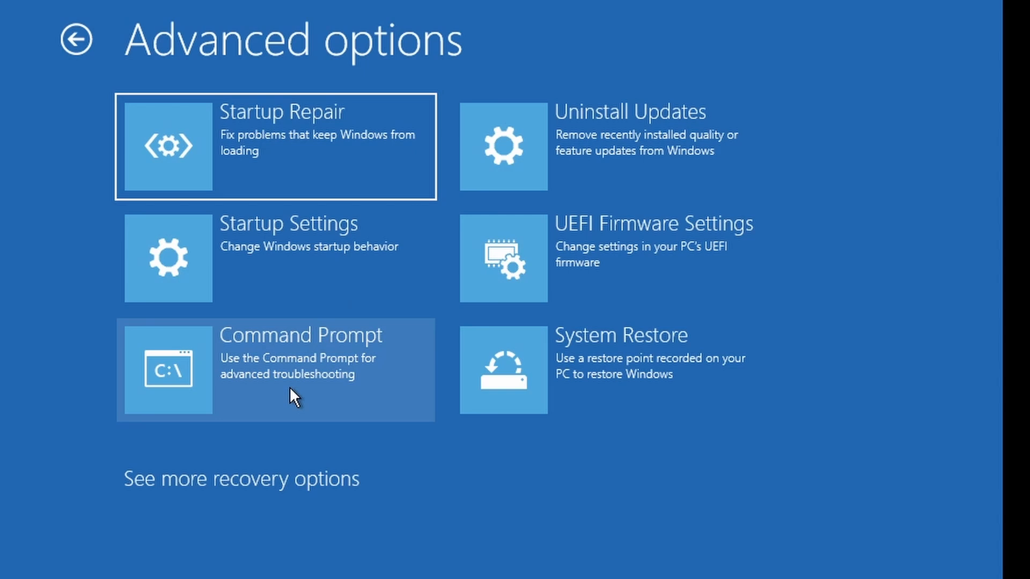
click(276, 370)
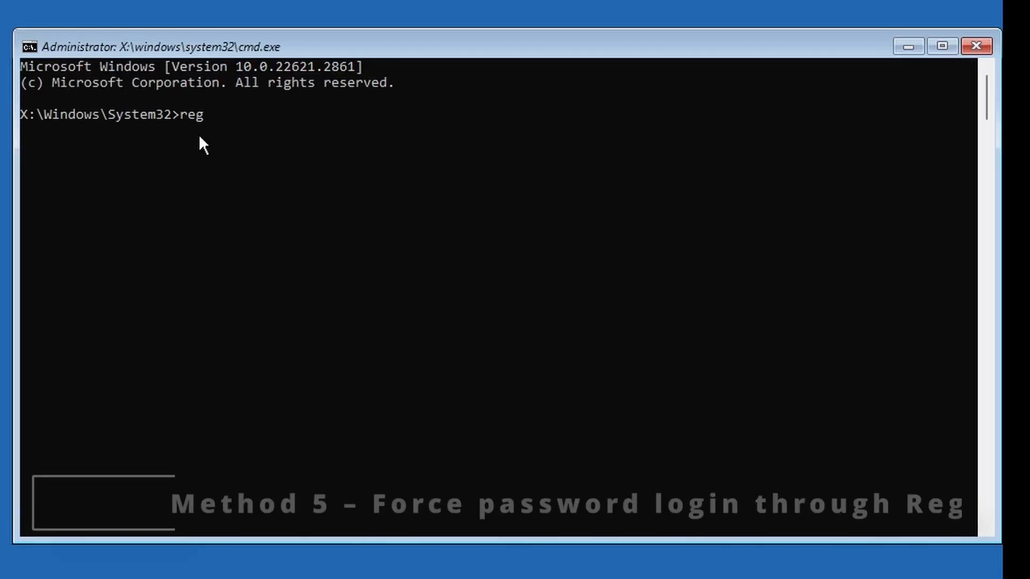
text(add "HKLM\)
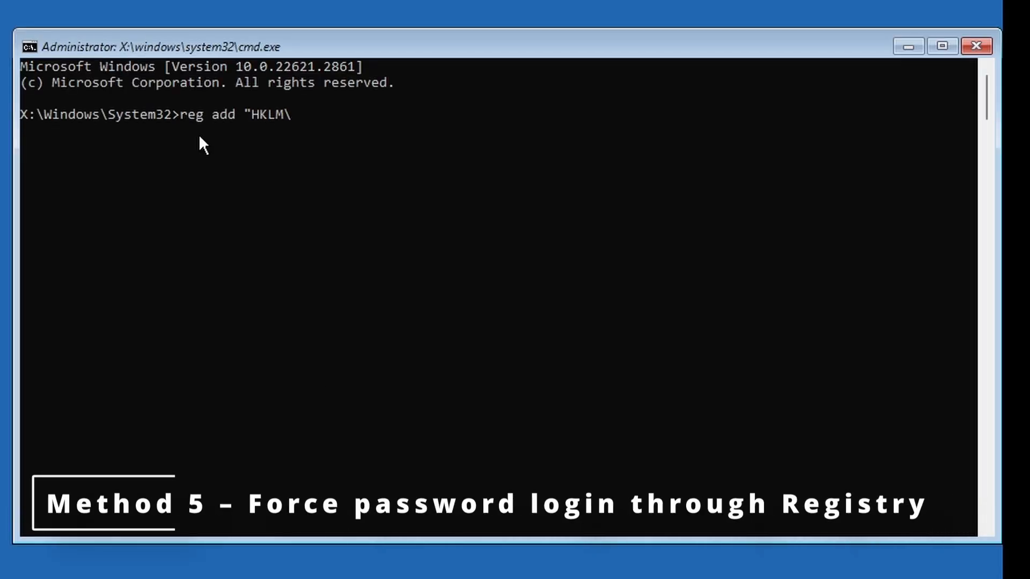
text(SOFTWARE\MICR)
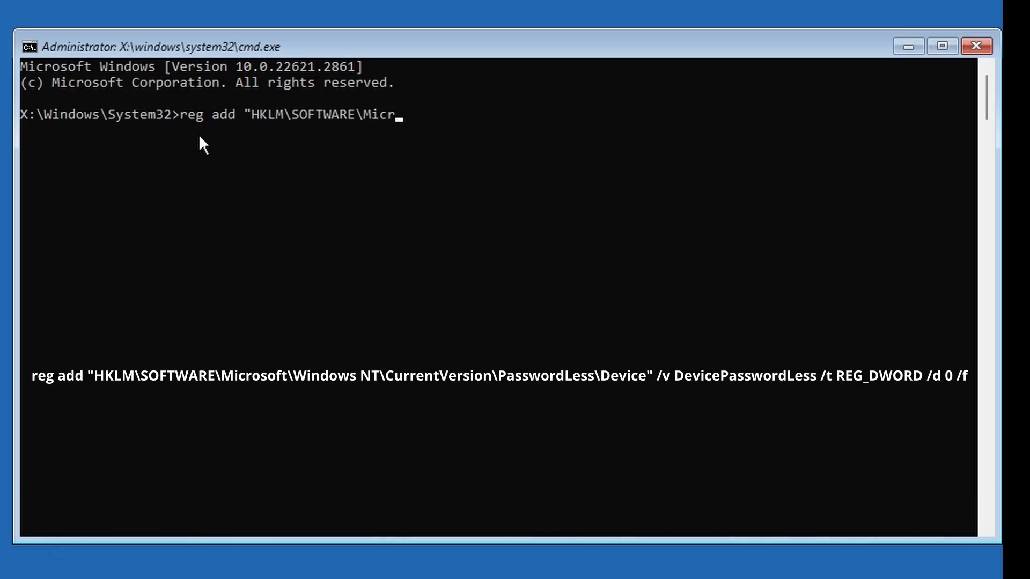
text(osoft\Windows)
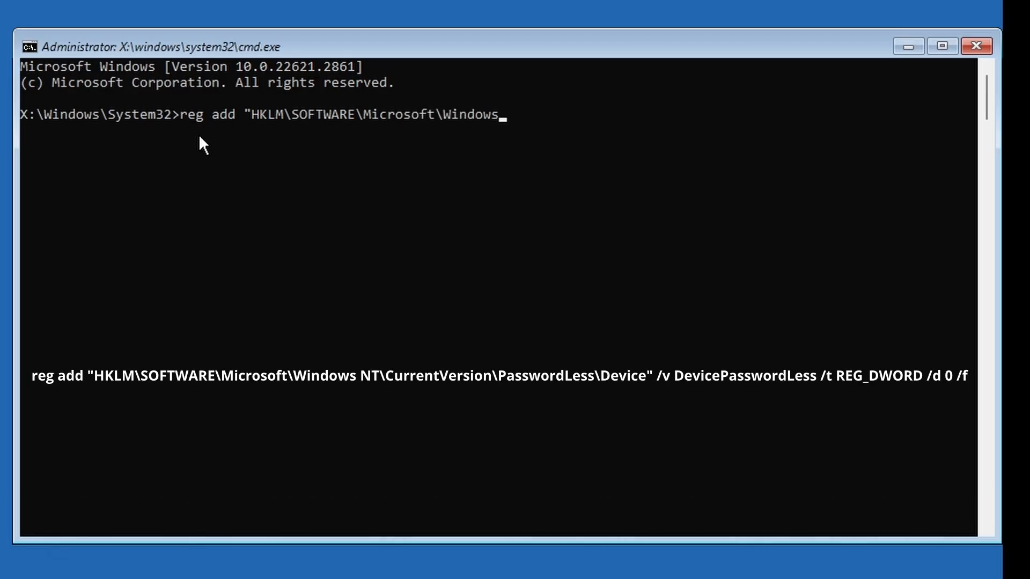
text(NT\CurrentVer)
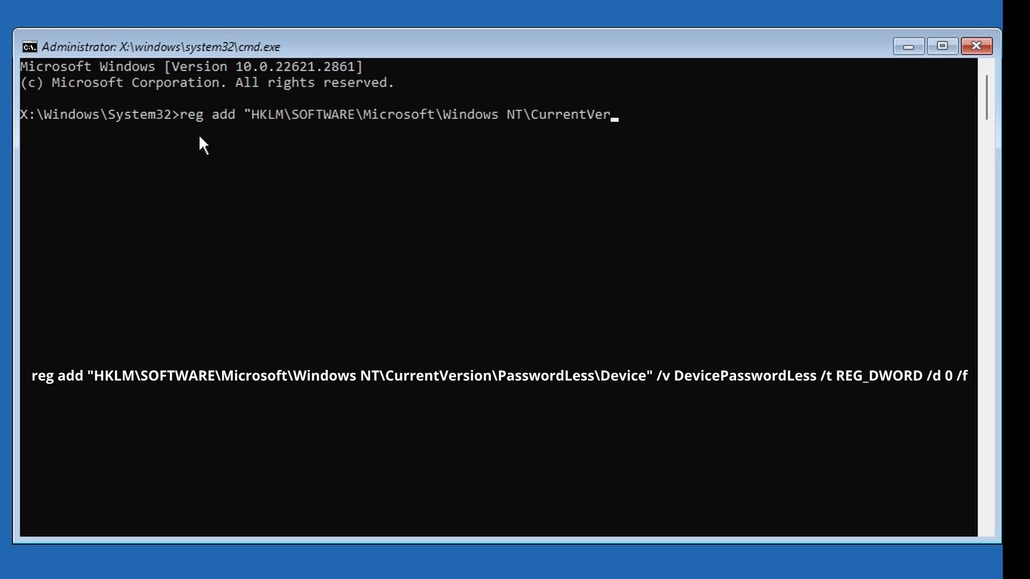
text(sion\PasswordLess)
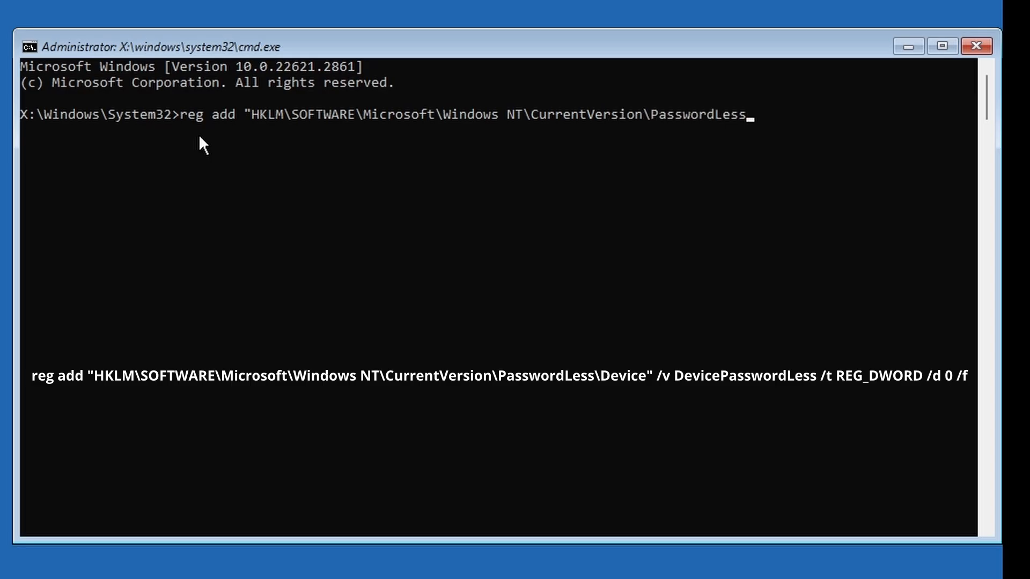
text(\Device")
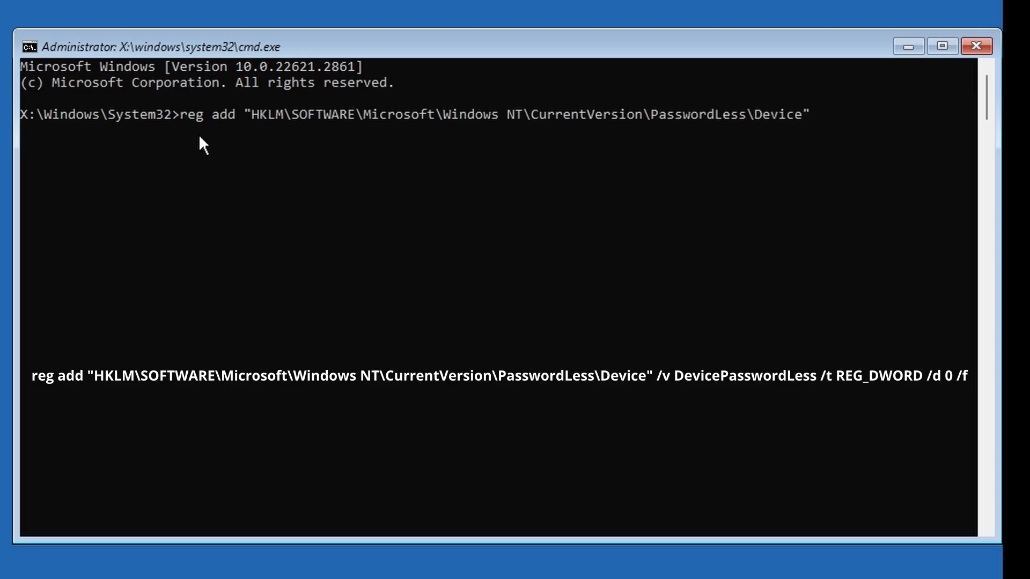
text(/v DevicePasswordLess /t REG_DWORD /d 0 /f)
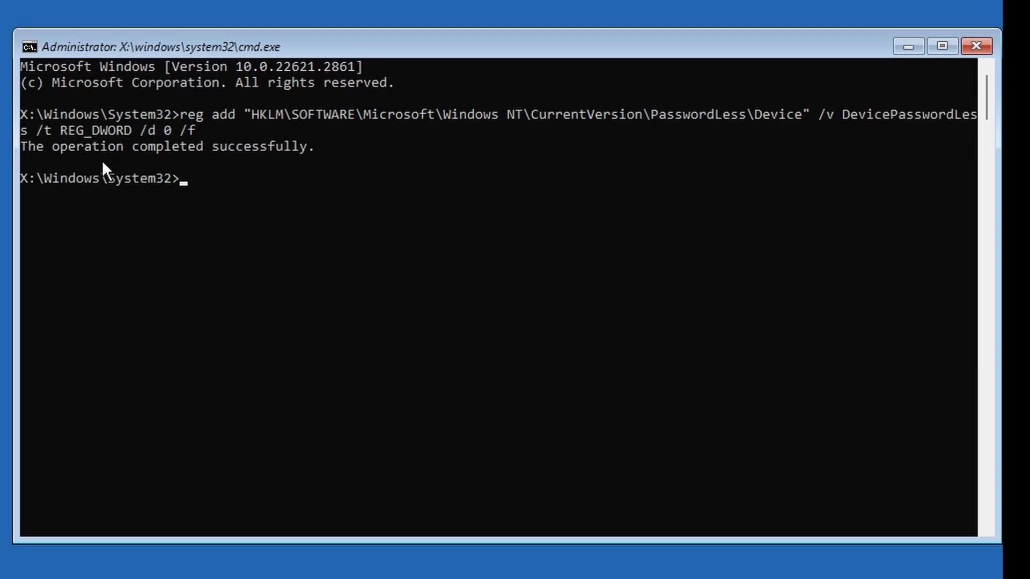
mouse_move(25, 155)
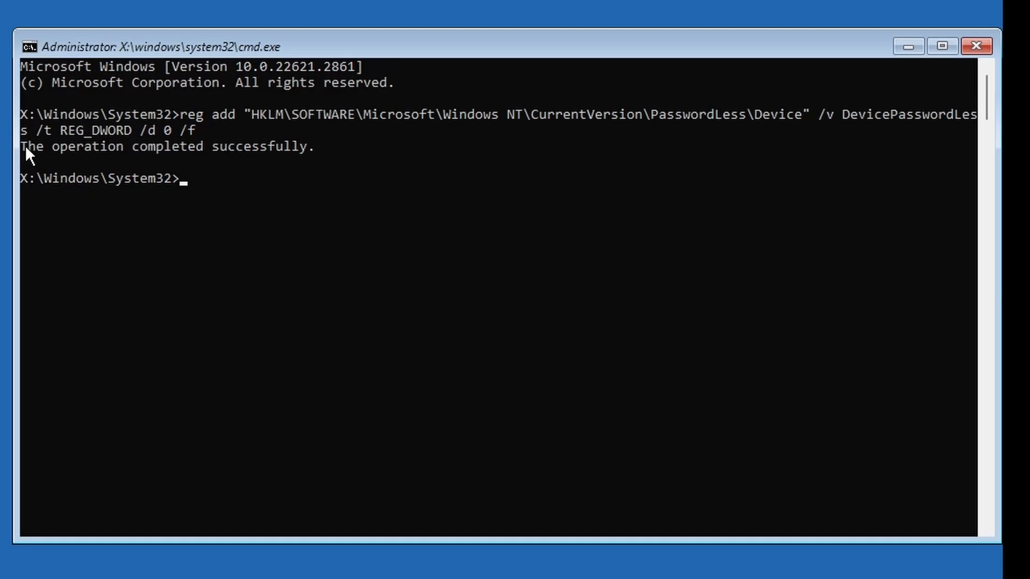
drag(22, 146, 325, 146)
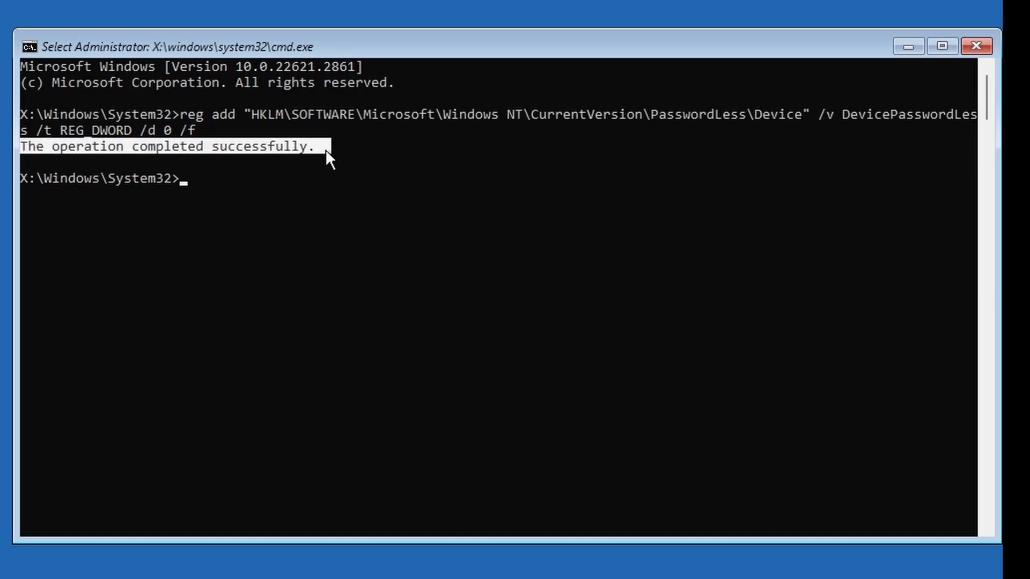
mouse_move(401, 369)
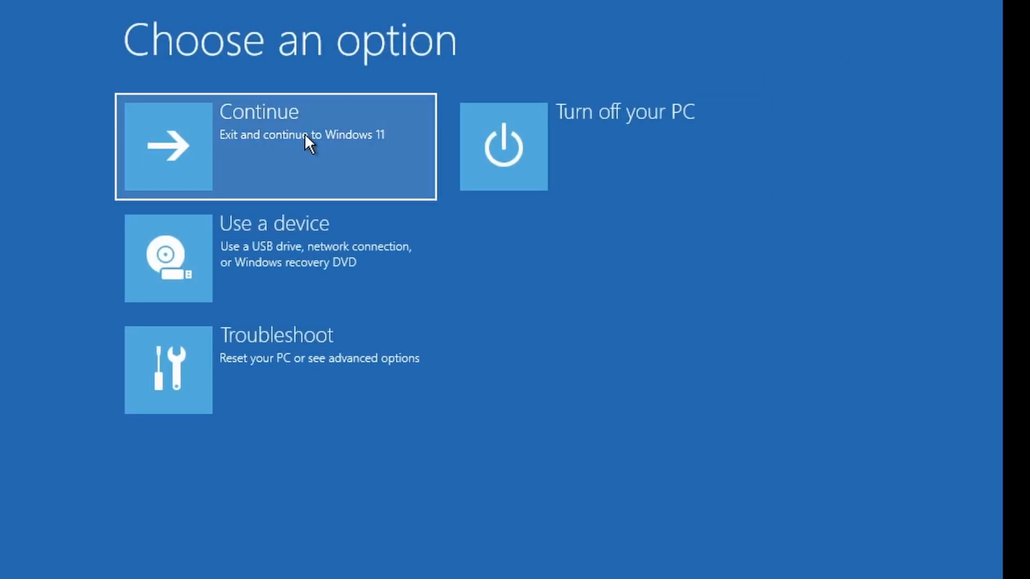
mouse_move(14, 239)
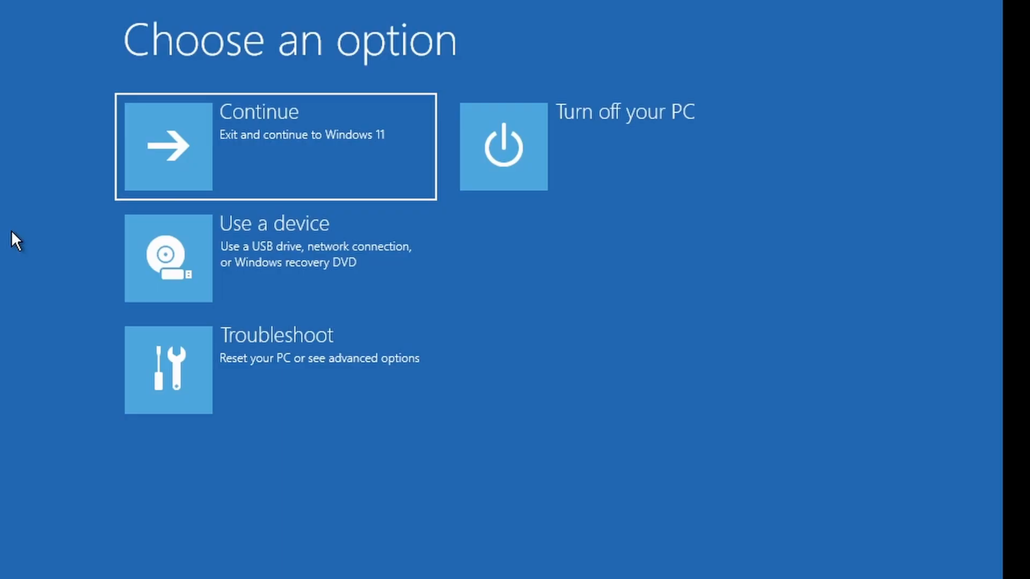
mouse_move(16, 575)
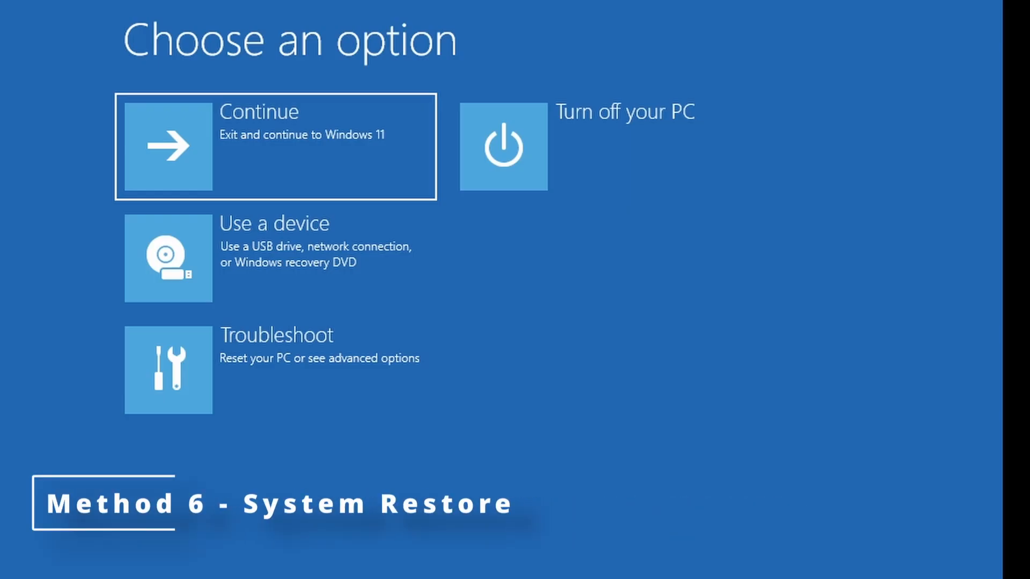
mouse_move(266, 402)
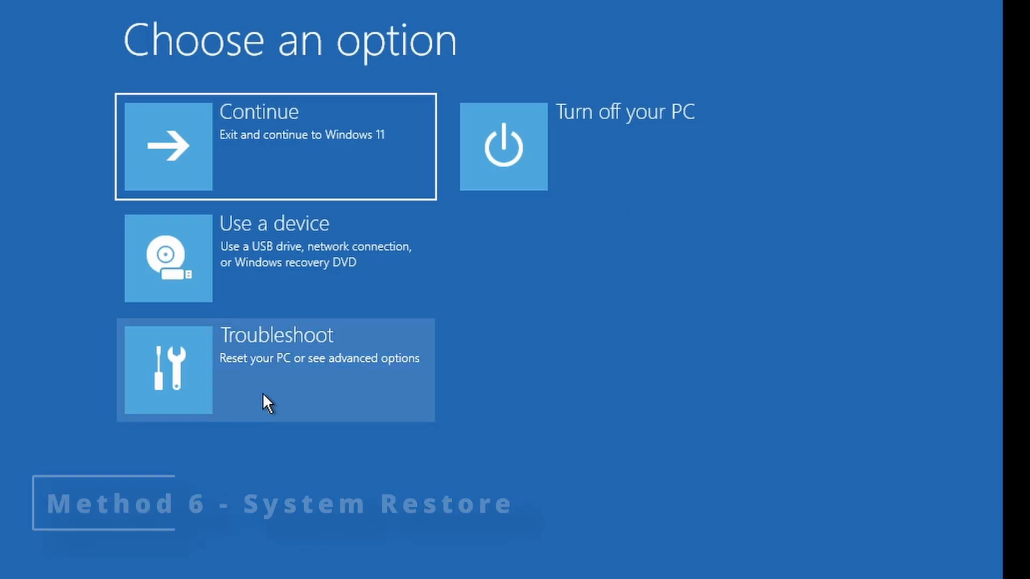
- Enter the Troubleshoot options on the way to System Restore
click(275, 371)
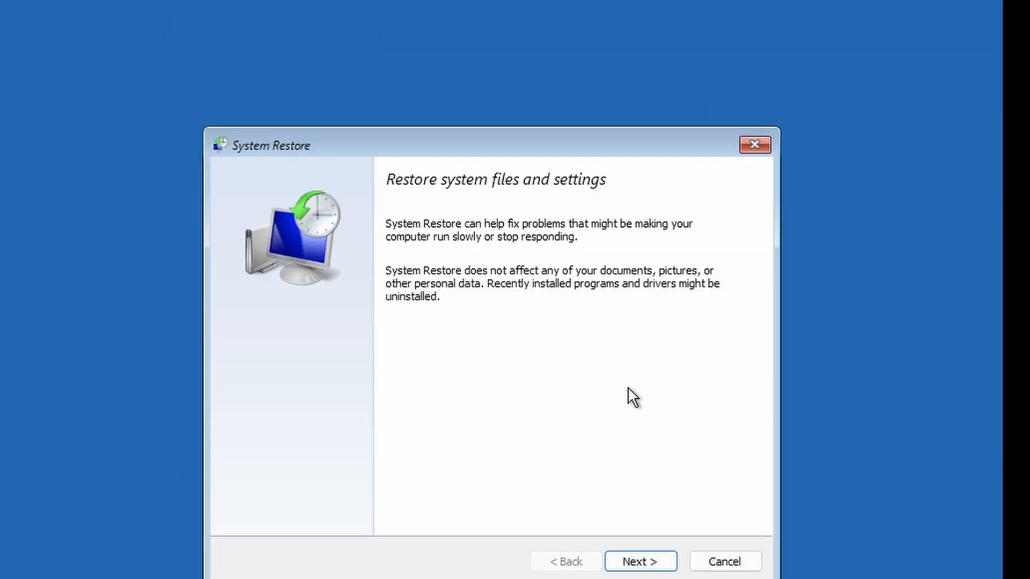
- Select the 11/4/2025 Realtek audio driver restore point in the wizard's list
click(639, 561)
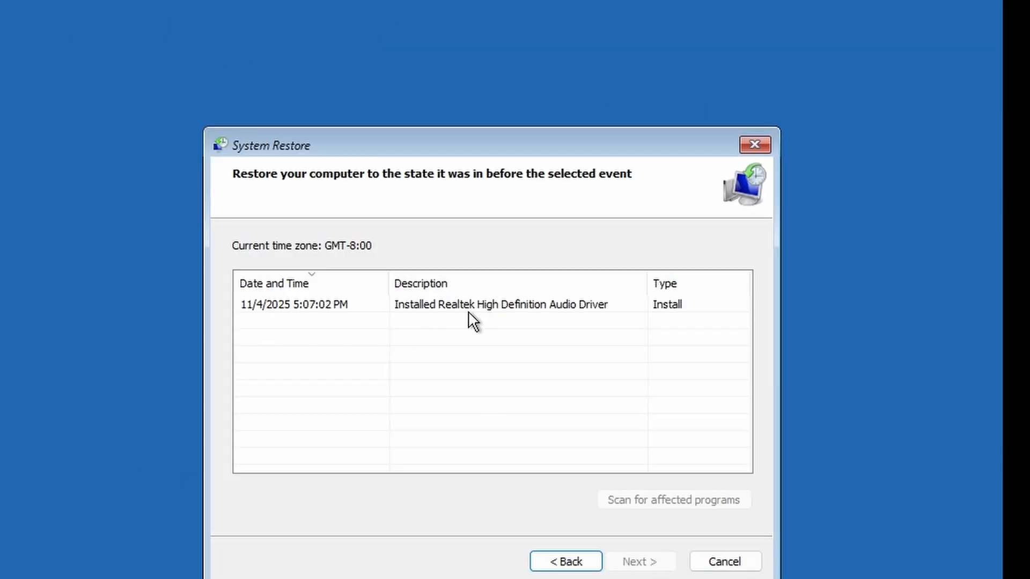
click(499, 304)
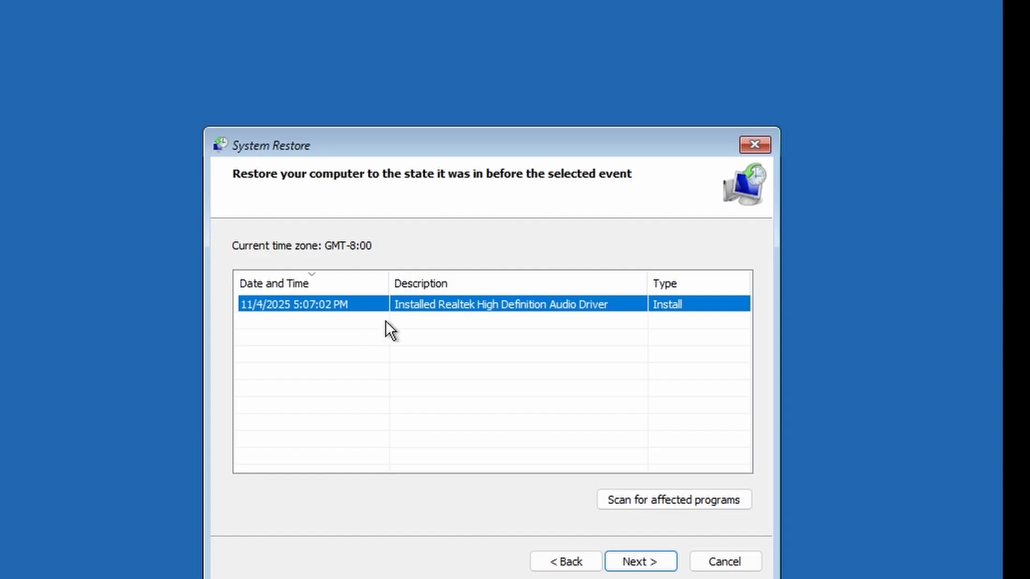
mouse_move(605, 525)
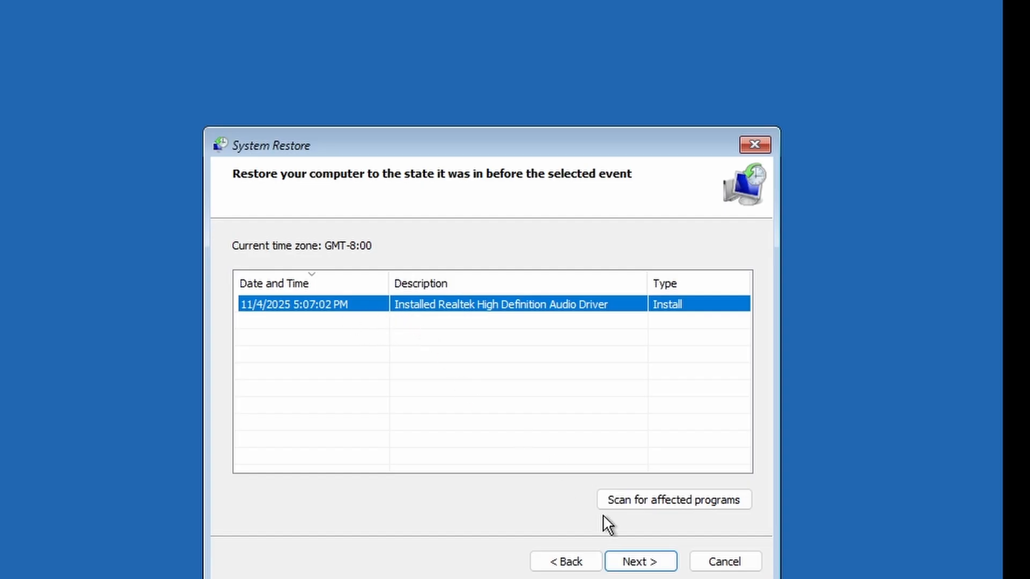
mouse_move(726, 561)
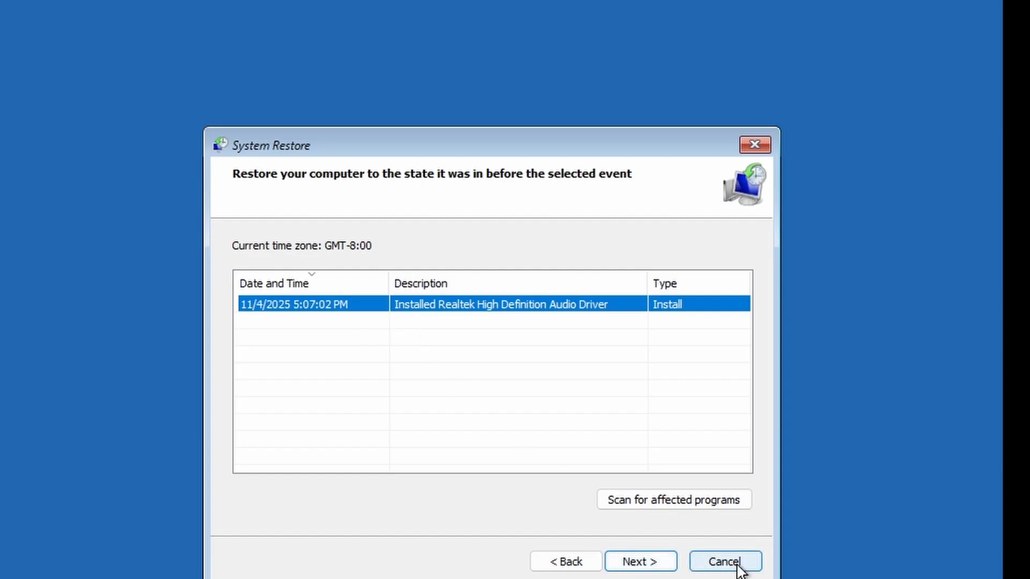
mouse_move(740, 569)
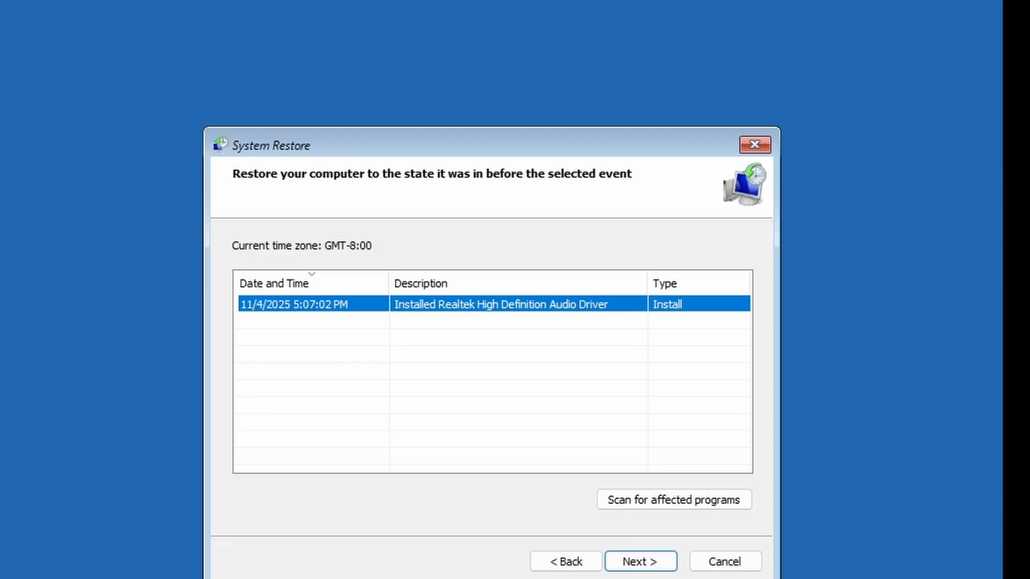
mouse_move(722, 528)
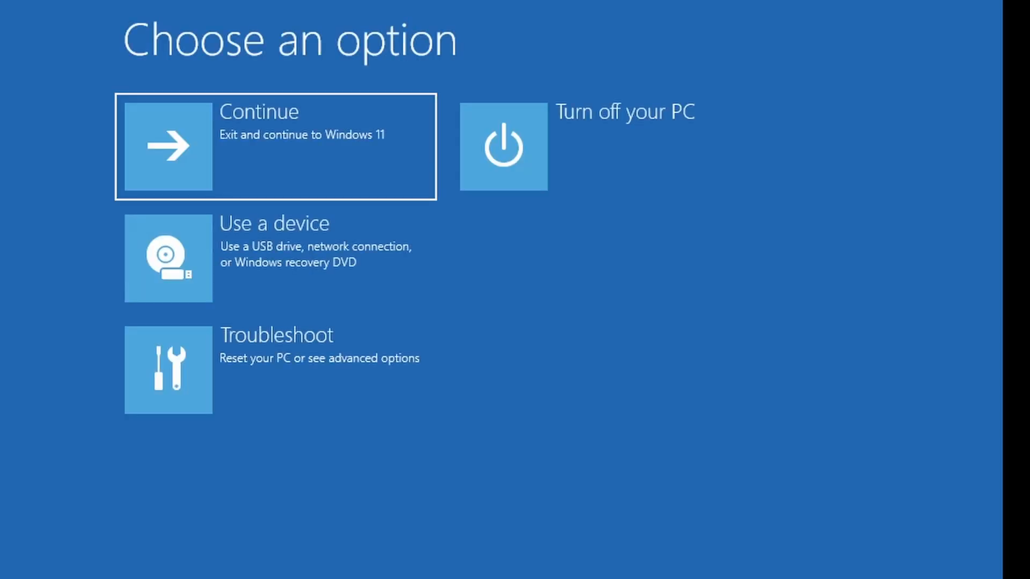
mouse_move(625, 575)
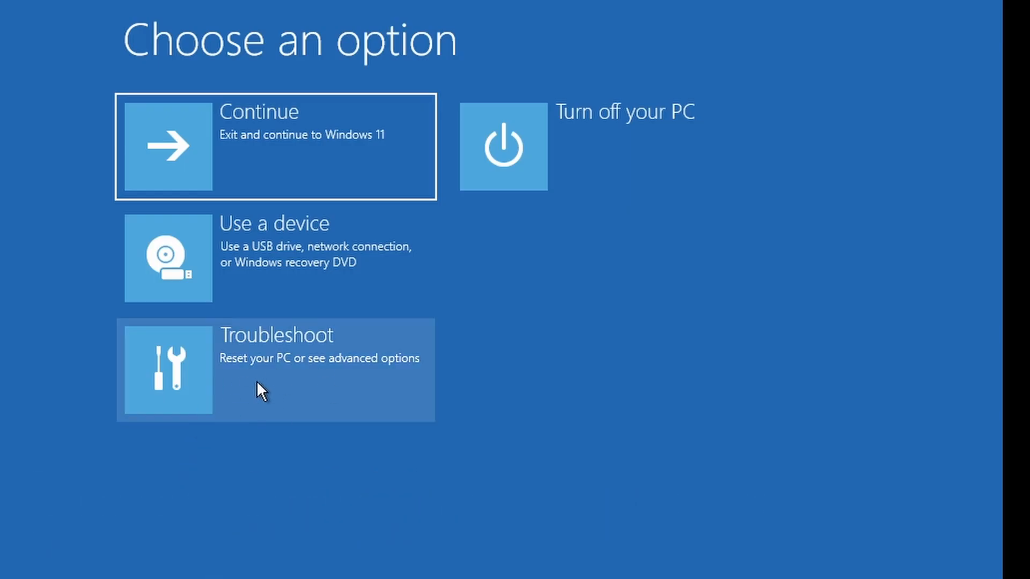
- Go through Troubleshoot to Reset this PC and choose how personal files are handled
click(275, 369)
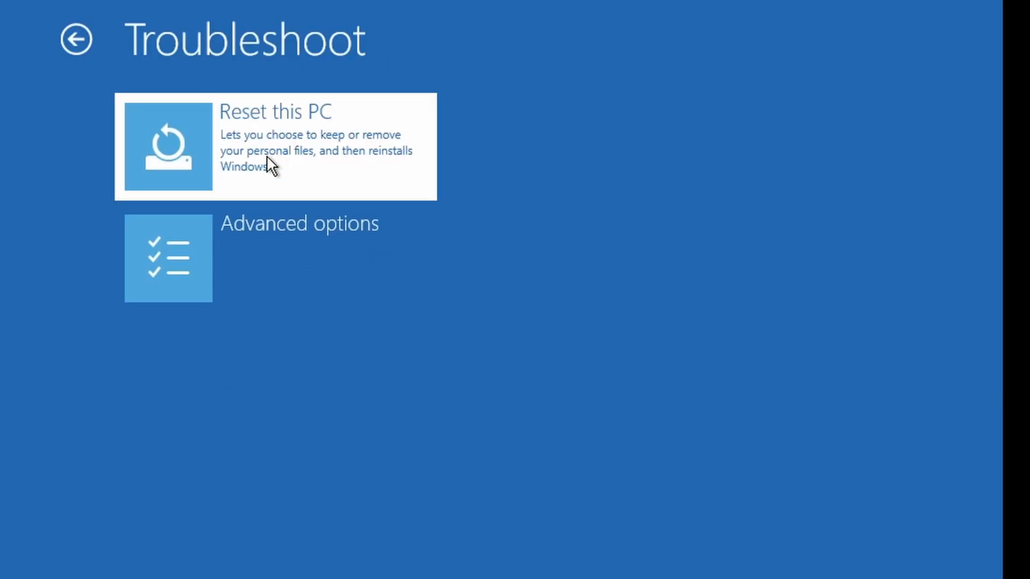
click(275, 146)
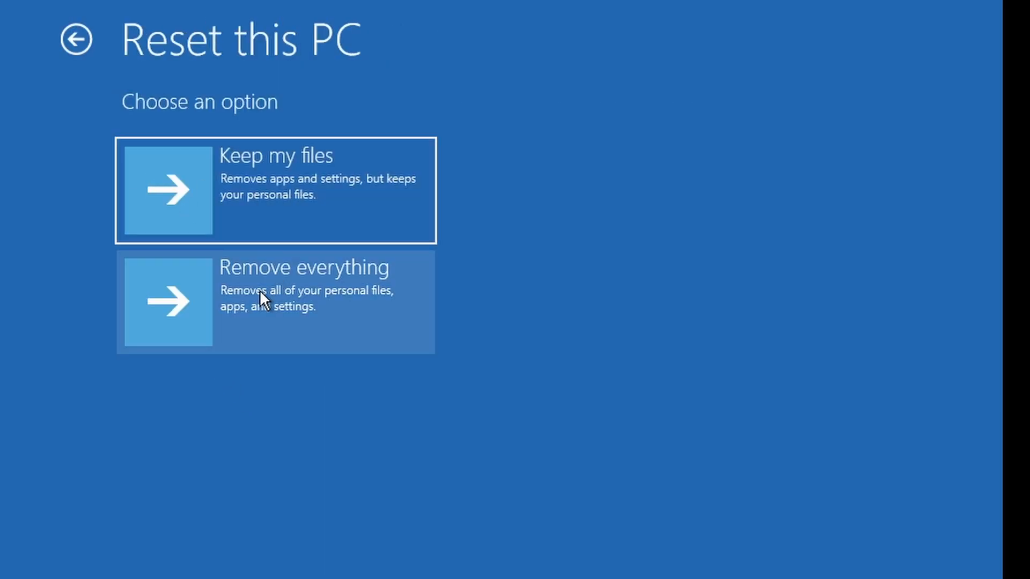
mouse_move(213, 216)
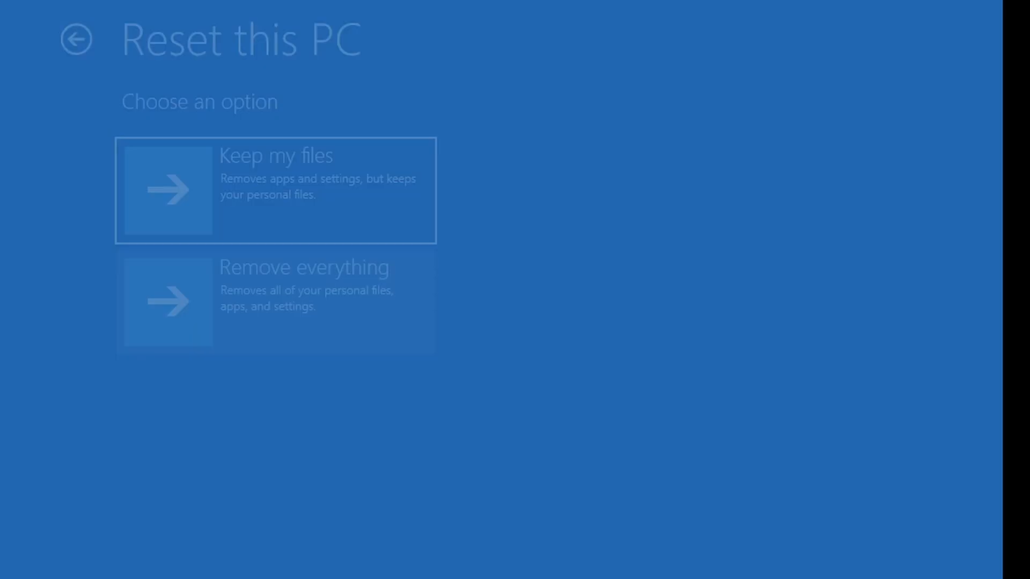
click(274, 191)
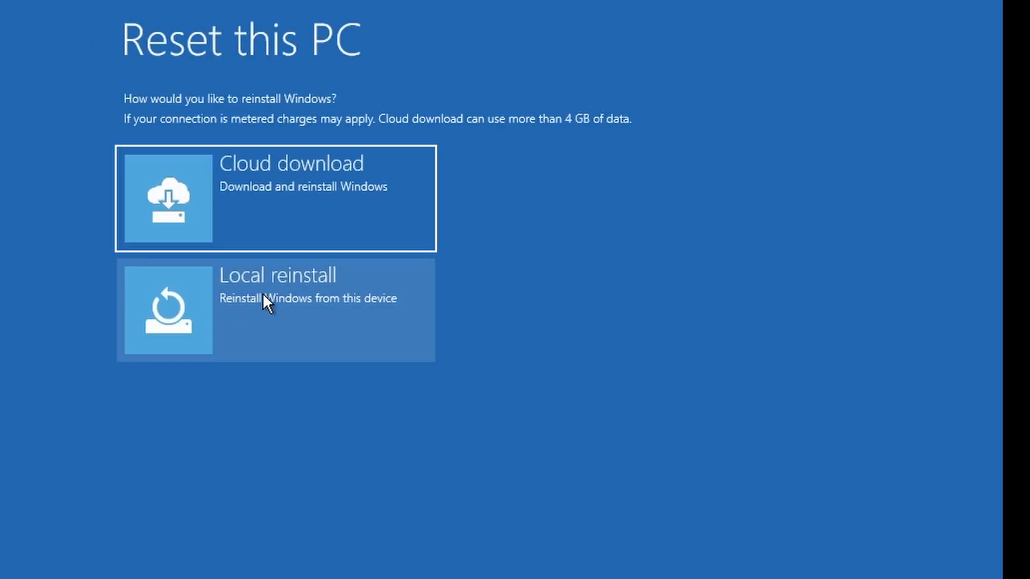
mouse_move(223, 211)
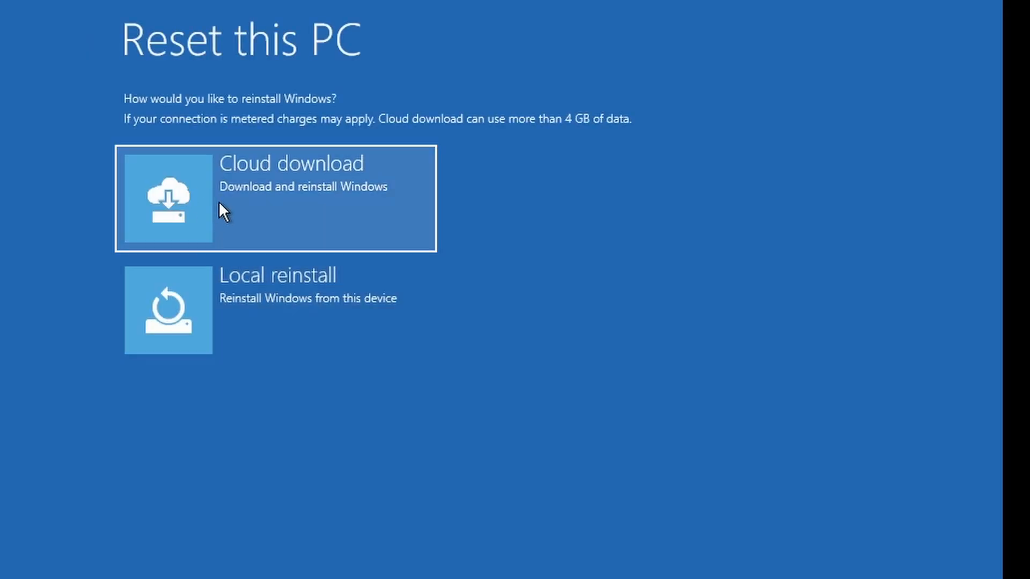